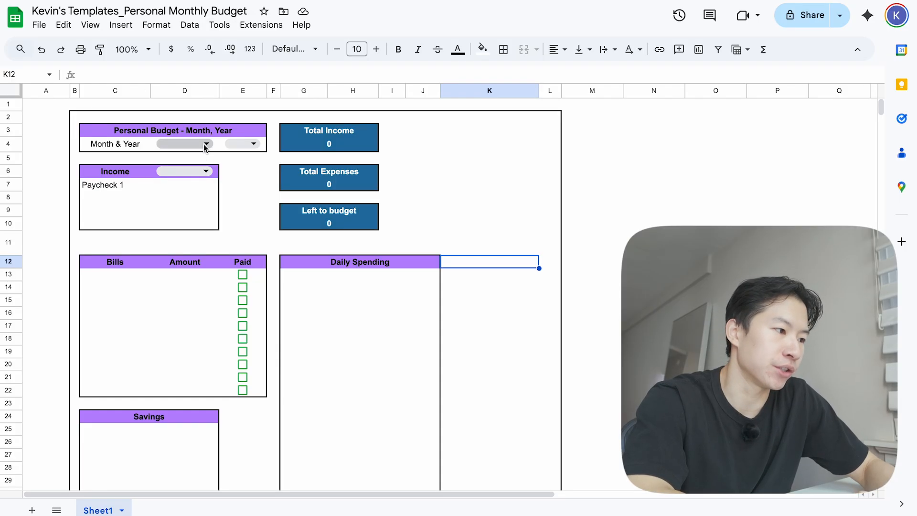
- Set the budget period to September 2025 and review the first date's formula in G13 unchanged
{"action": "left_click", "coordinate": [206, 144]}
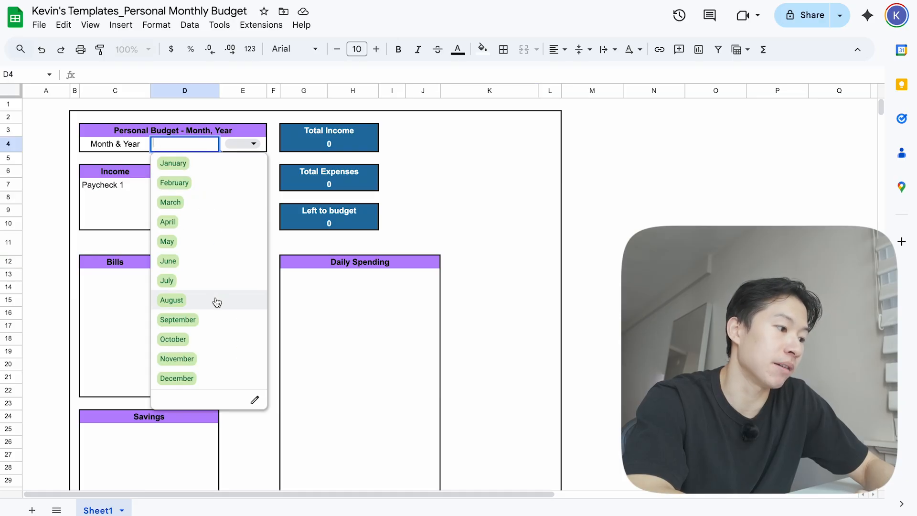
{"action": "mouse_move", "coordinate": [194, 326]}
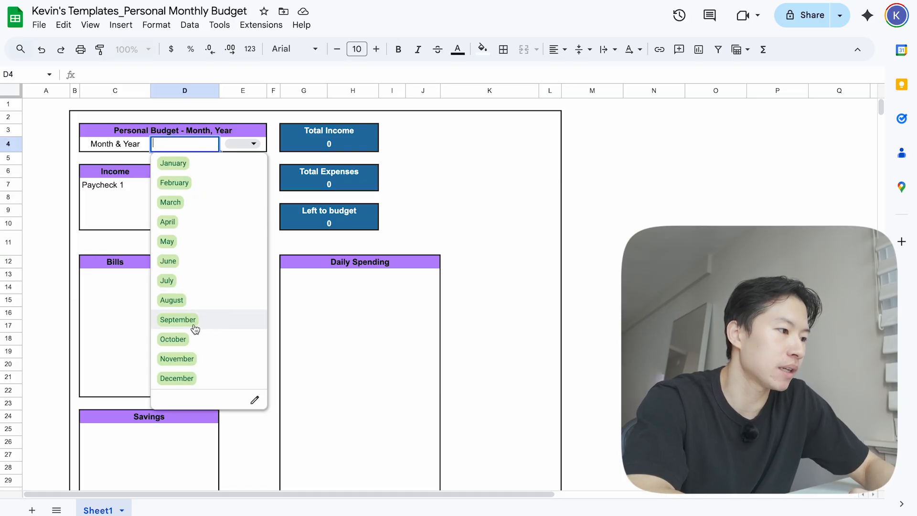
{"action": "left_click", "coordinate": [178, 319]}
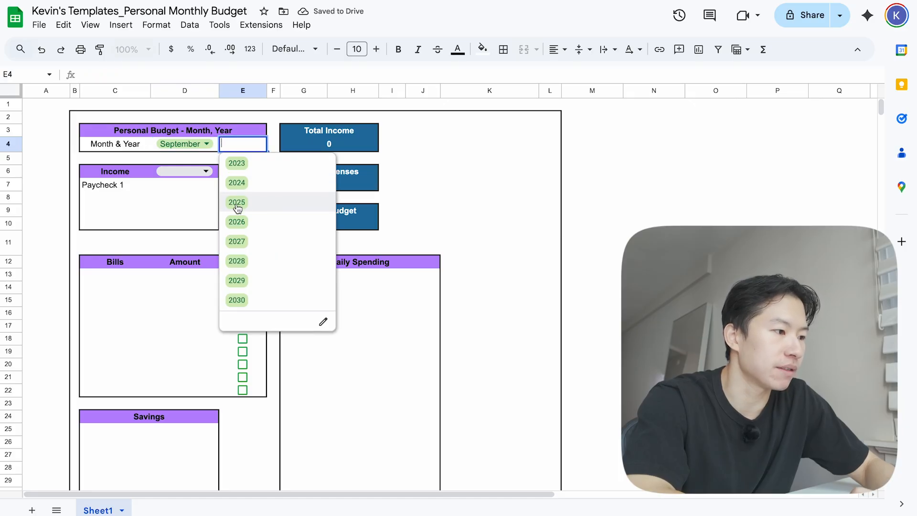
{"action": "left_click", "coordinate": [236, 202]}
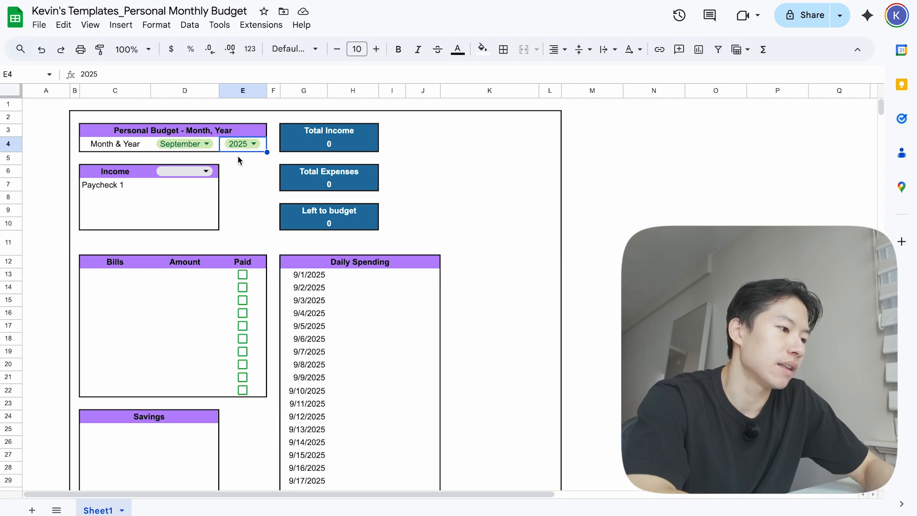
{"action": "mouse_move", "coordinate": [313, 278]}
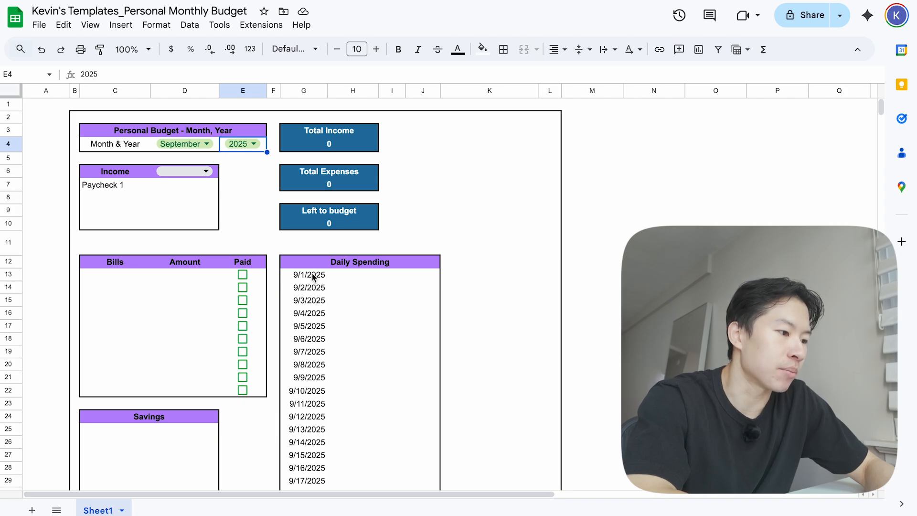
{"action": "left_click_drag", "start_coordinate": [303, 275], "coordinate": [303, 364]}
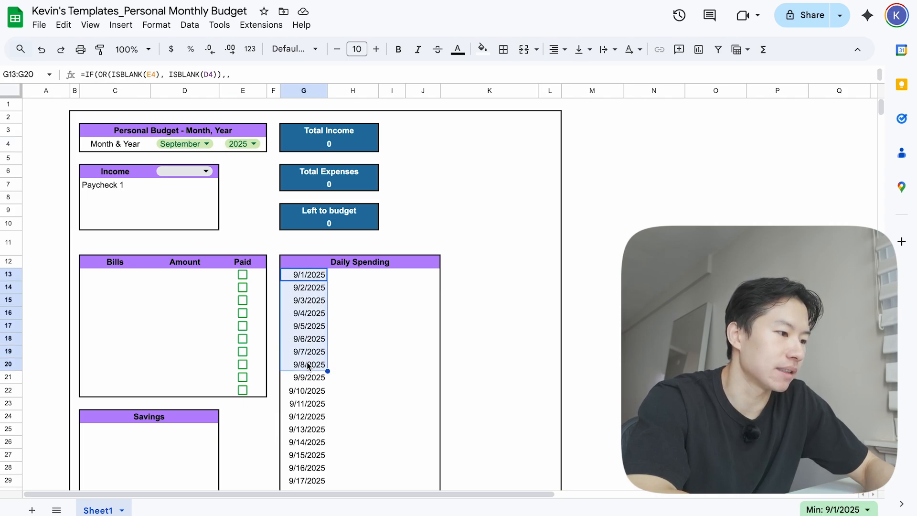
{"action": "left_click", "coordinate": [306, 274]}
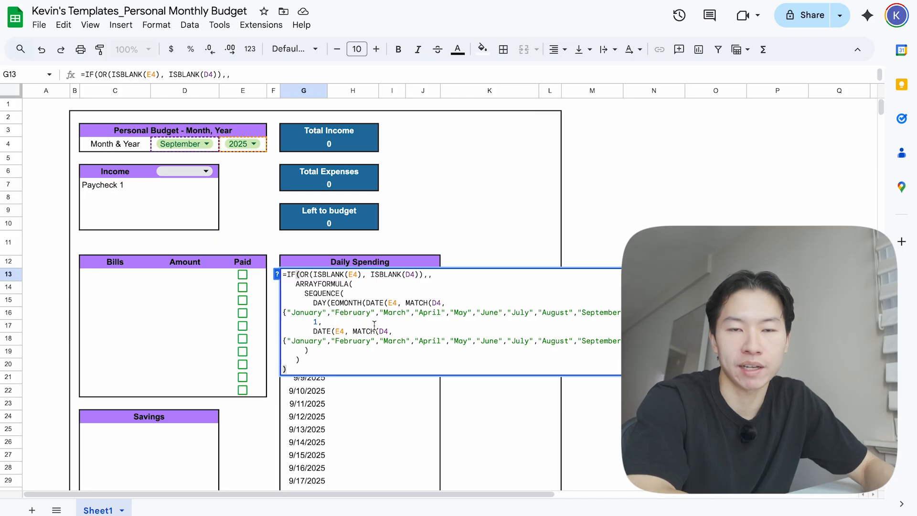
{"action": "left_click", "coordinate": [242, 184]}
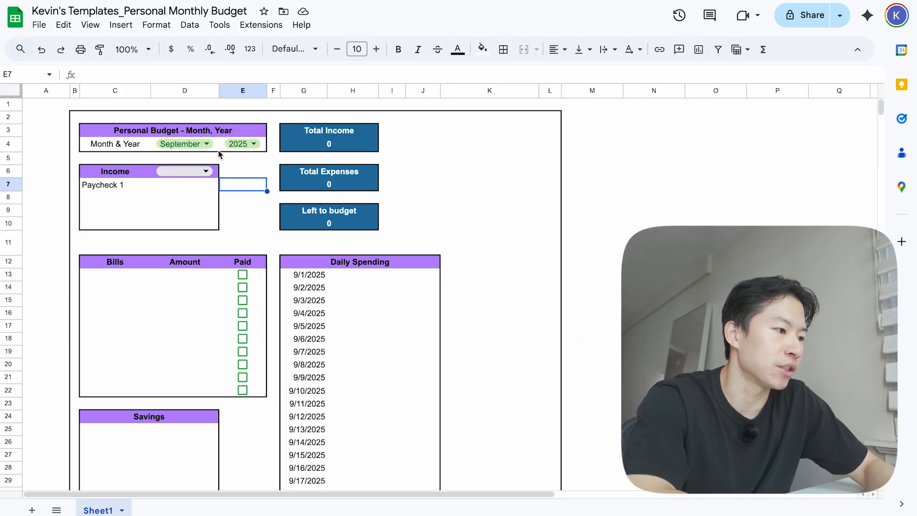
- Try October in the month dropdown, then return the budget month to September
{"action": "left_click", "coordinate": [206, 144]}
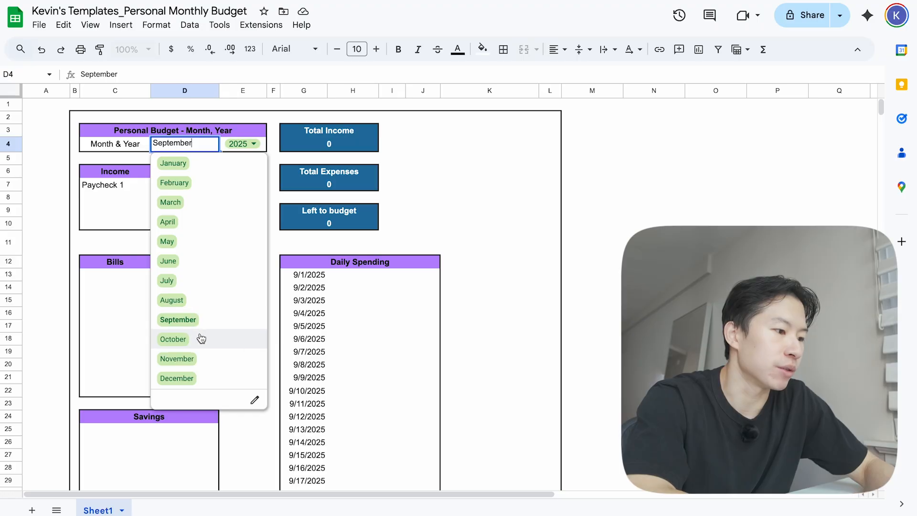
{"action": "left_click", "coordinate": [172, 338]}
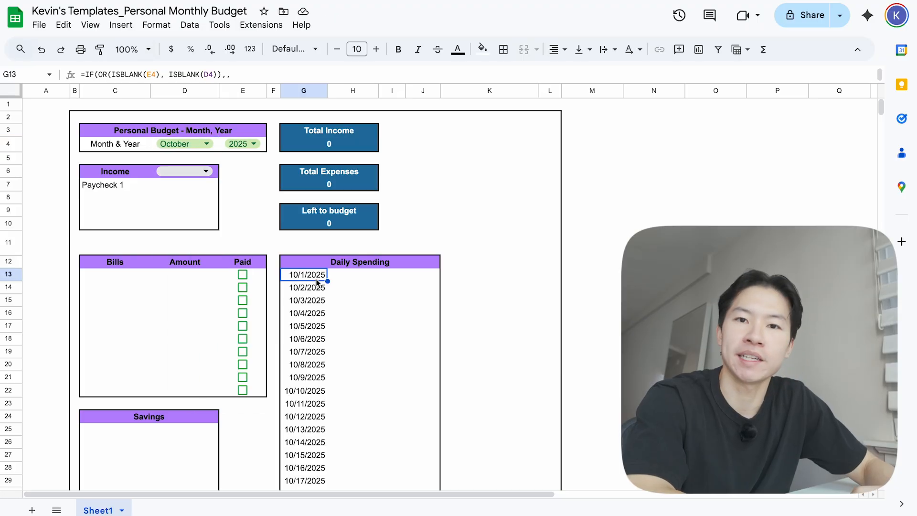
{"action": "left_click", "coordinate": [206, 143]}
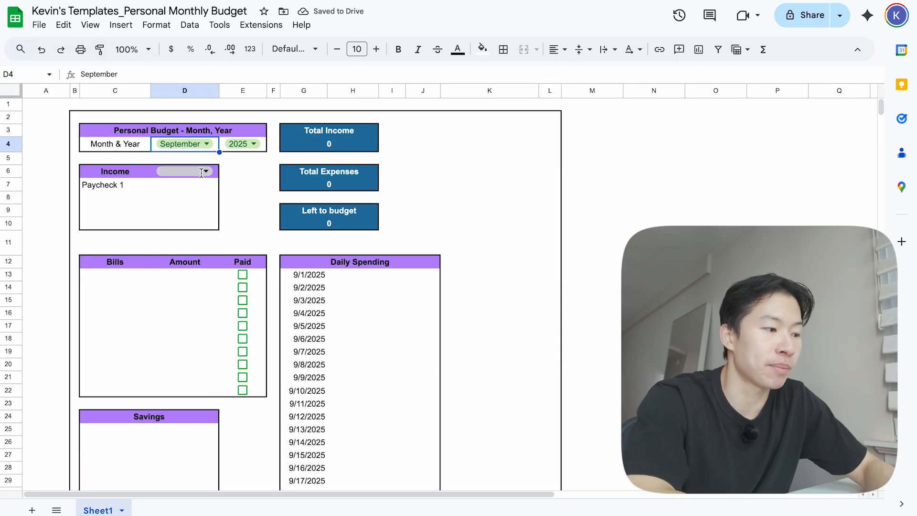
- Set income frequency to Bi-Weekly, leaving the Paycheck 1 label formula as is
{"action": "left_click", "coordinate": [205, 170]}
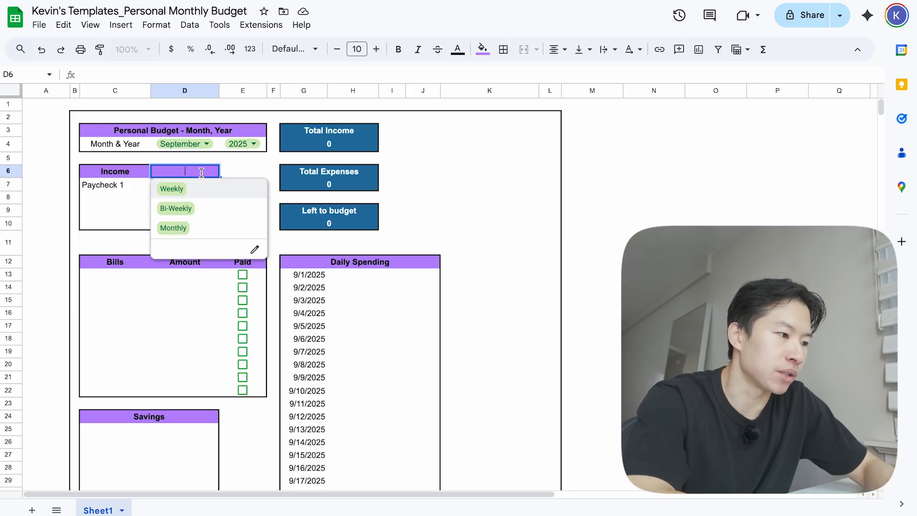
{"action": "mouse_move", "coordinate": [195, 218]}
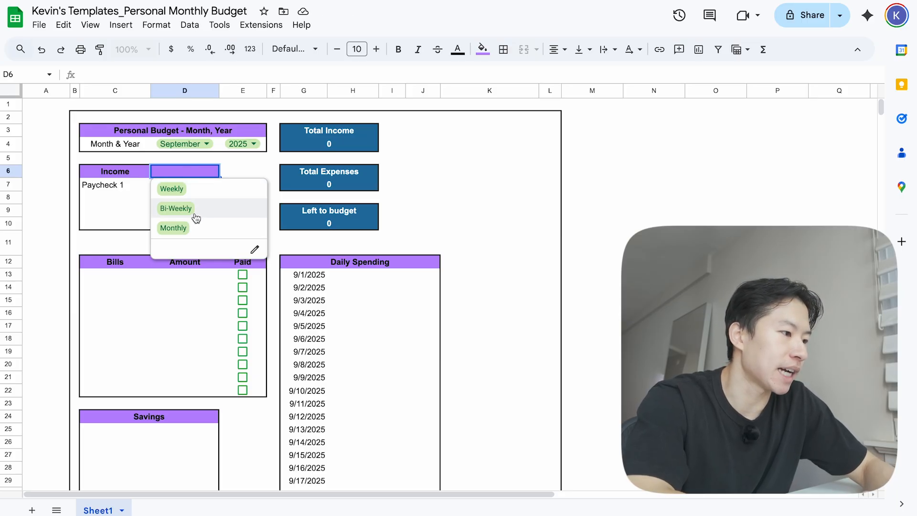
{"action": "left_click", "coordinate": [175, 208]}
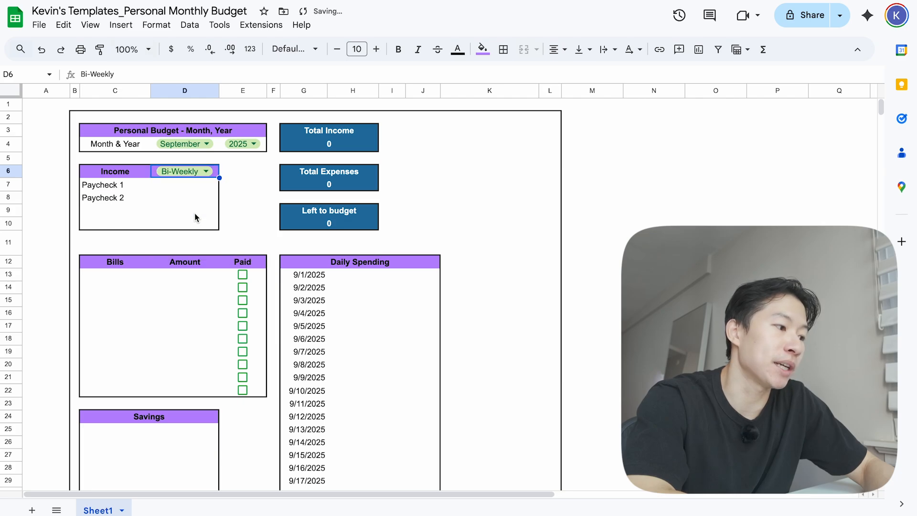
{"action": "mouse_move", "coordinate": [138, 190]}
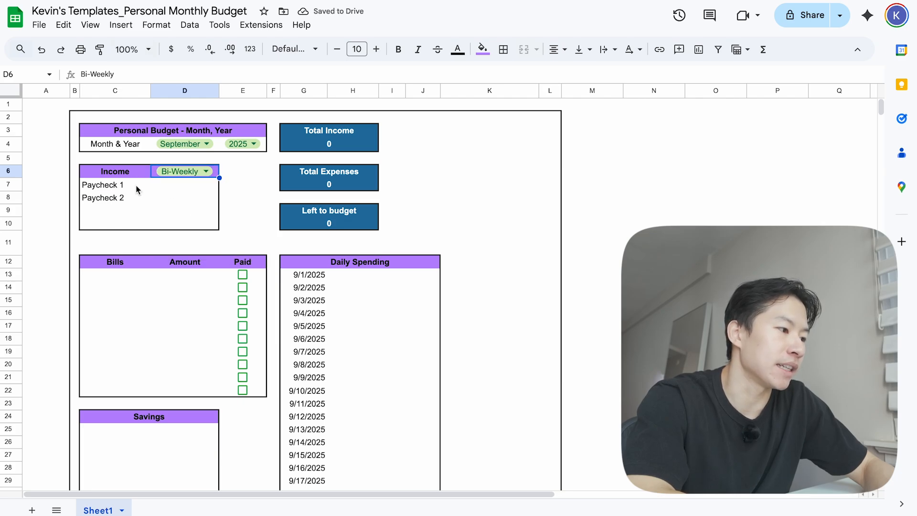
{"action": "left_click", "coordinate": [115, 184]}
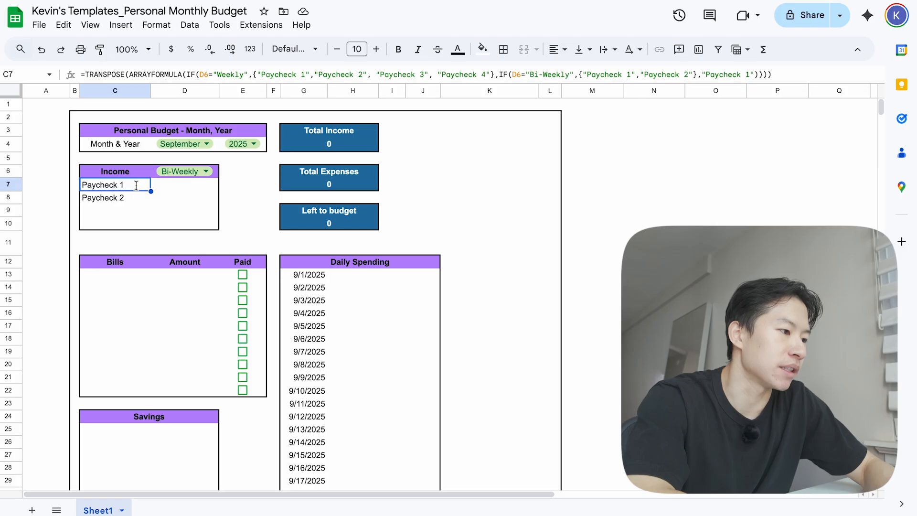
{"action": "double_click", "coordinate": [105, 184]}
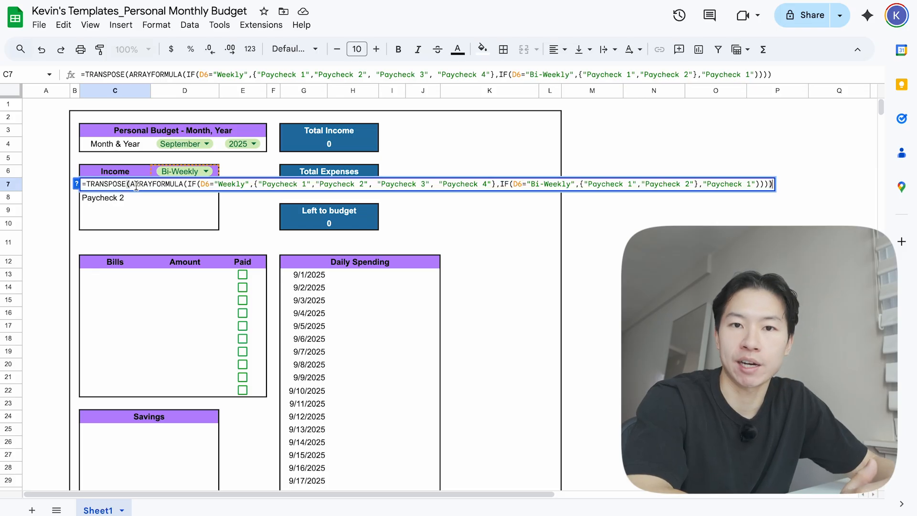
{"action": "key", "text": "Enter"}
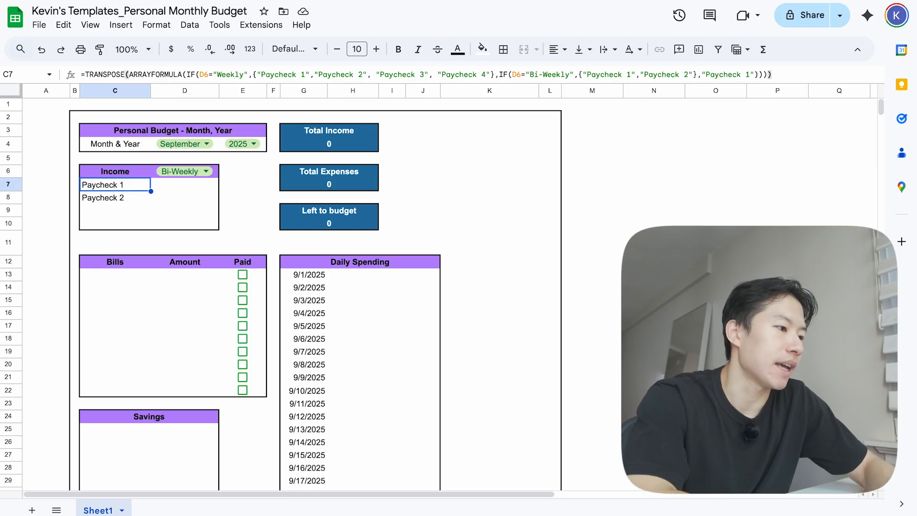
- Enter 2,000 as the Paycheck 1 amount
{"action": "left_click", "coordinate": [184, 185]}
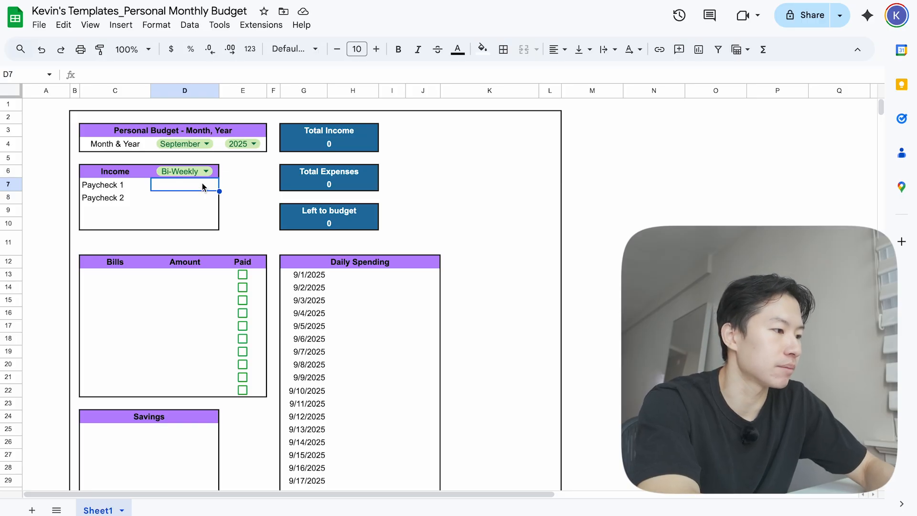
{"action": "type", "text": "2000"}
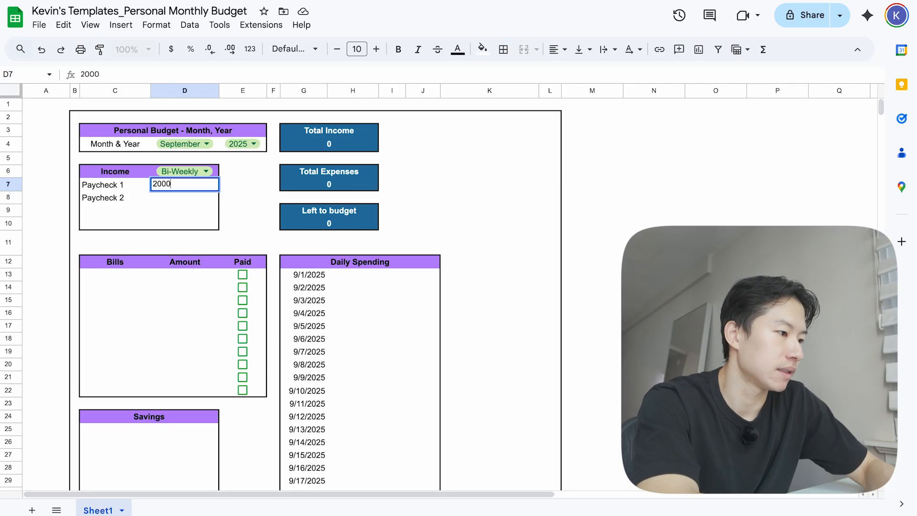
{"action": "key", "text": "enter"}
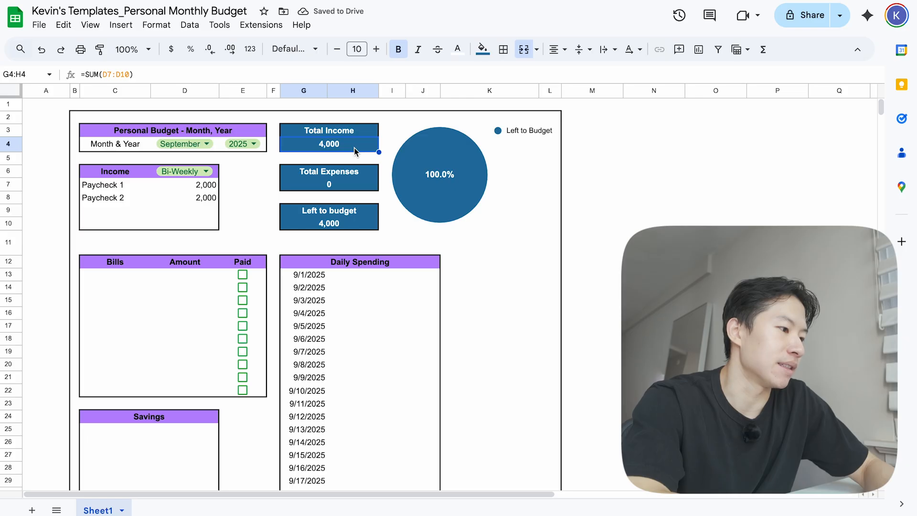
{"action": "mouse_move", "coordinate": [123, 275]}
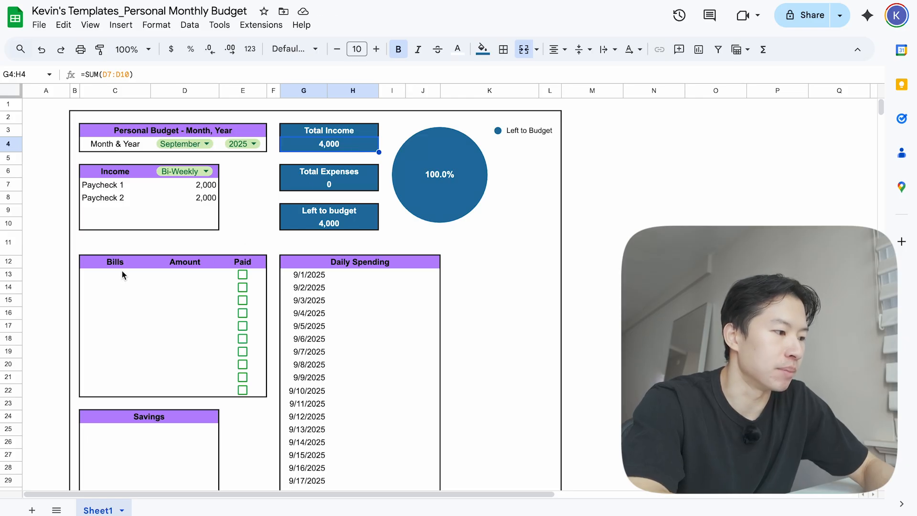
- Enter Rent as the first bill name after a glance at the Daily Spending area
{"action": "left_click", "coordinate": [115, 274]}
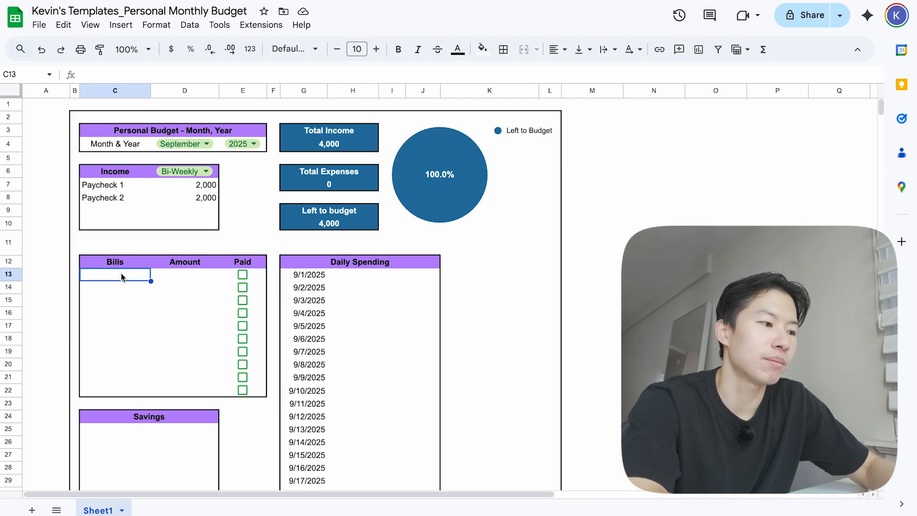
{"action": "mouse_move", "coordinate": [355, 272]}
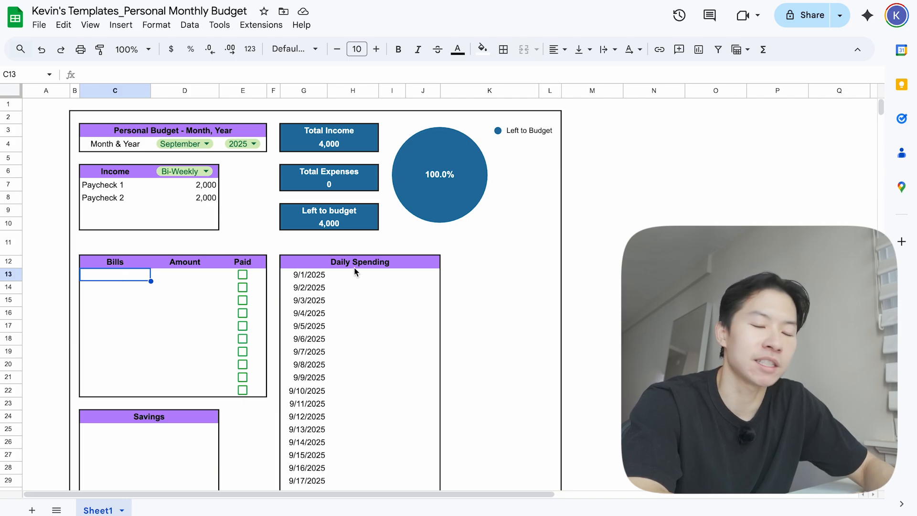
{"action": "left_click_drag", "start_coordinate": [360, 261], "coordinate": [360, 363]}
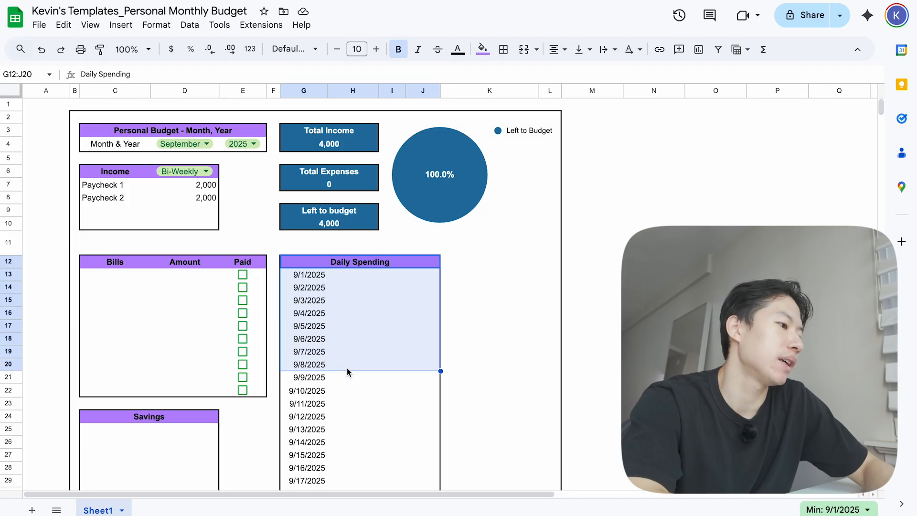
{"action": "left_click", "coordinate": [115, 274]}
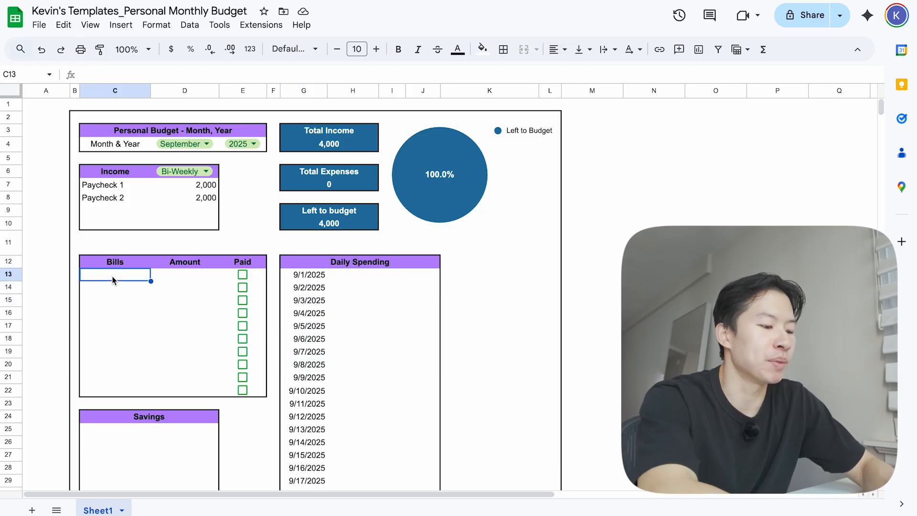
{"action": "type", "text": "Rent"}
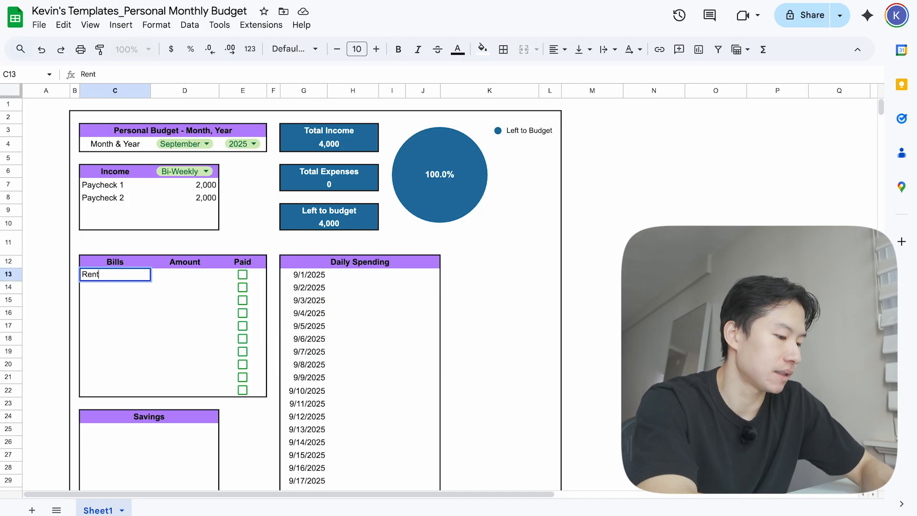
{"action": "key", "text": "enter"}
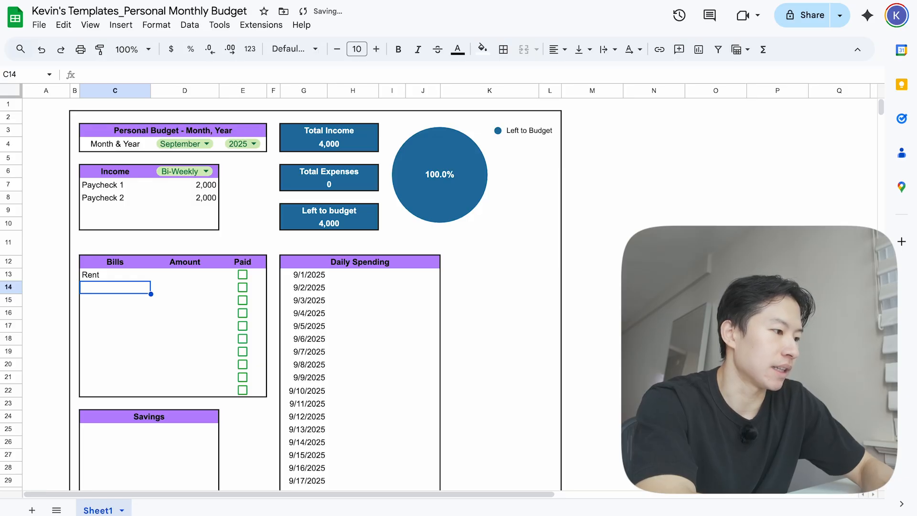
- Add Electric, Internet, Phone, Car Loan, Gym and Credit Card below Rent
{"action": "type", "text": "Electric"}
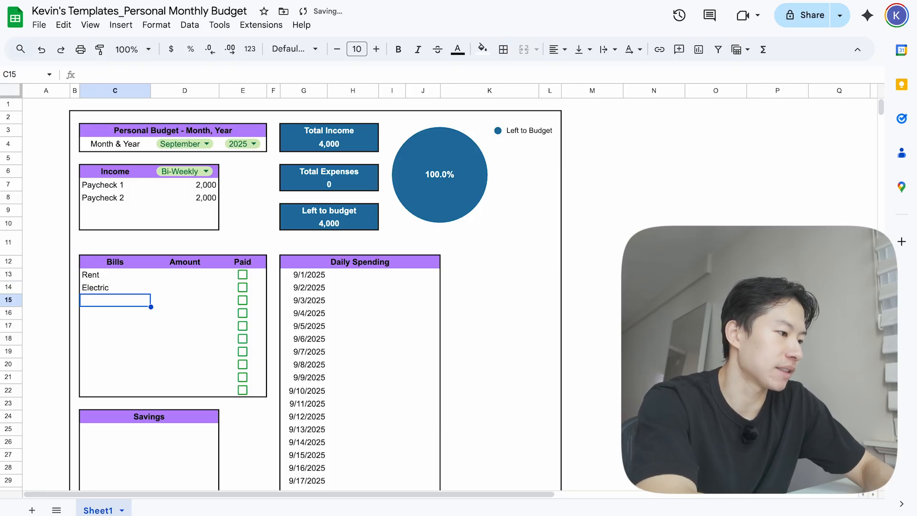
{"action": "type", "text": "Internet"}
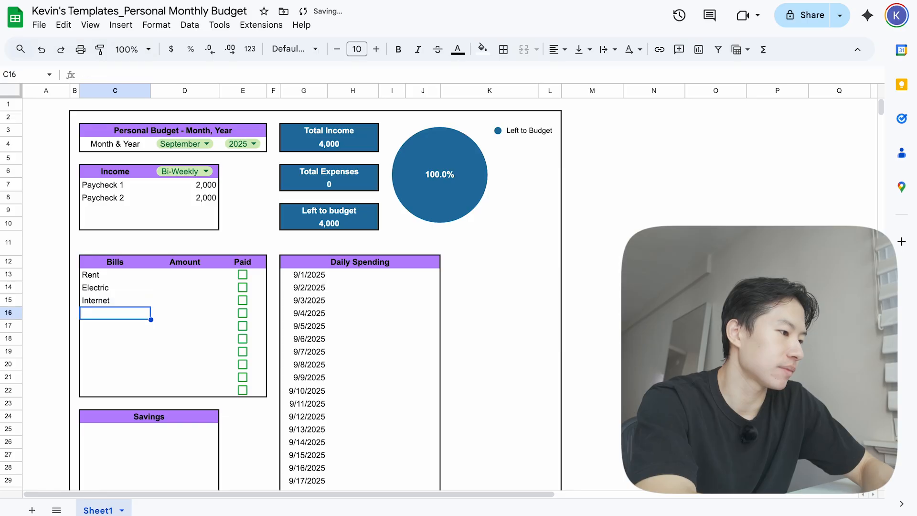
{"action": "type", "text": "Phone"}
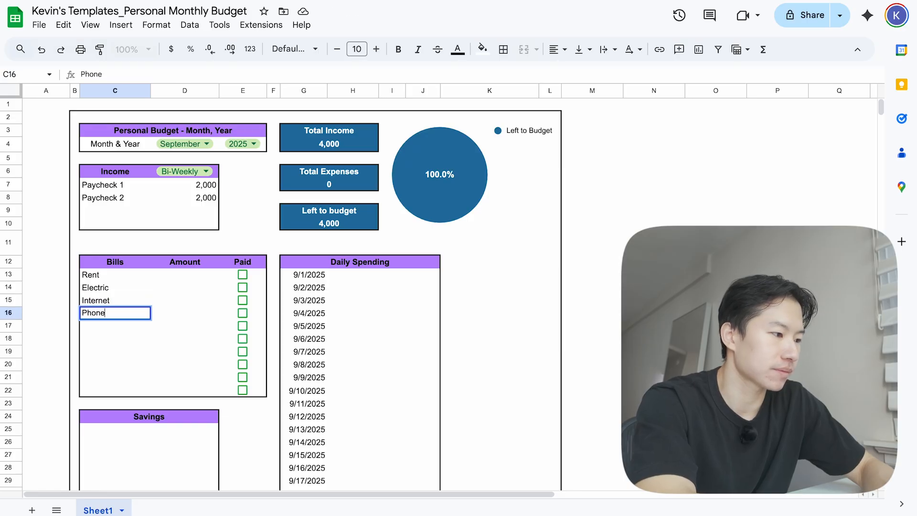
{"action": "type", "text": "C"}
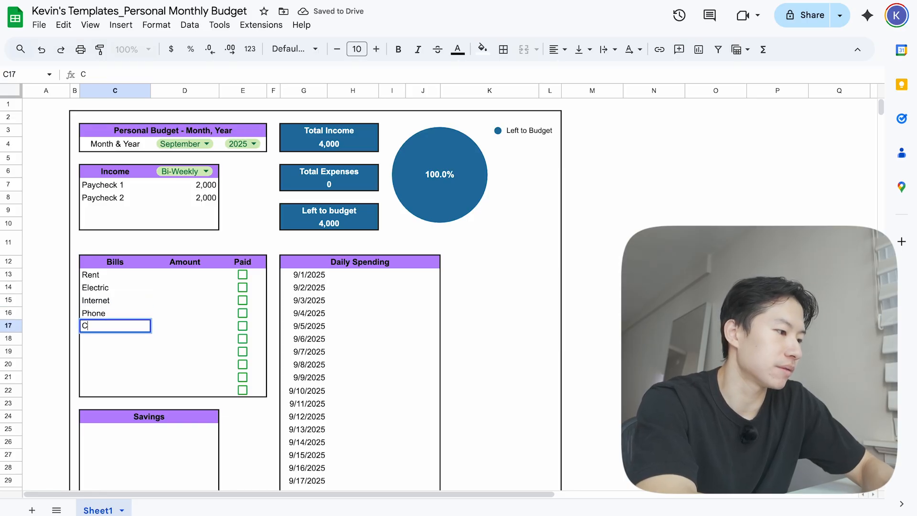
{"action": "type", "text": "ar Loan"}
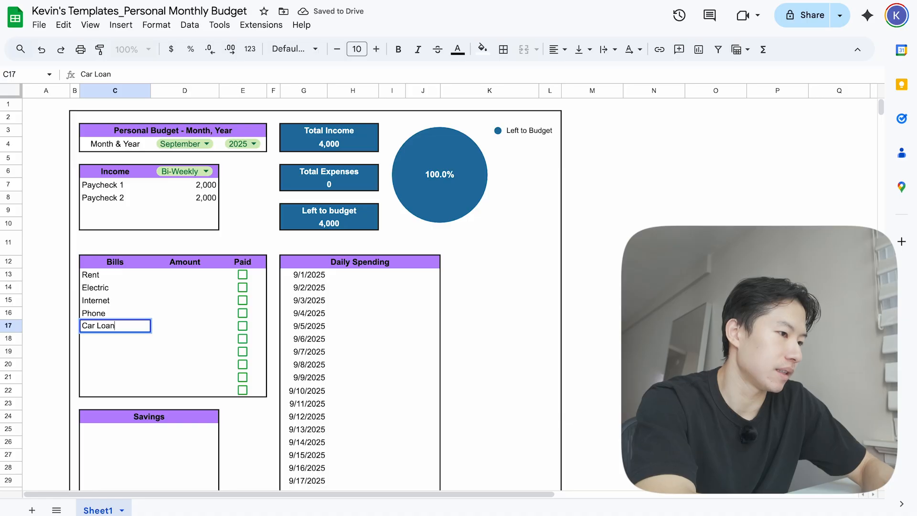
{"action": "type", "text": "Gym"}
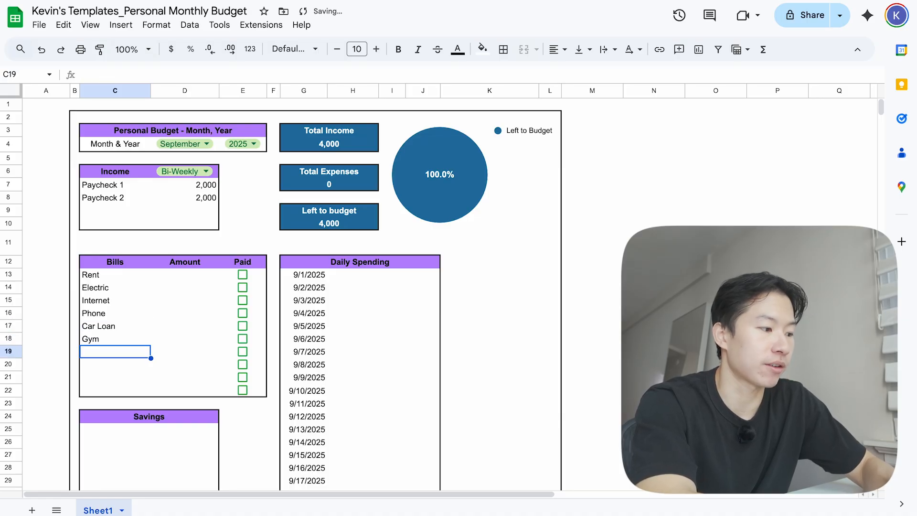
{"action": "type", "text": "Credit Card"}
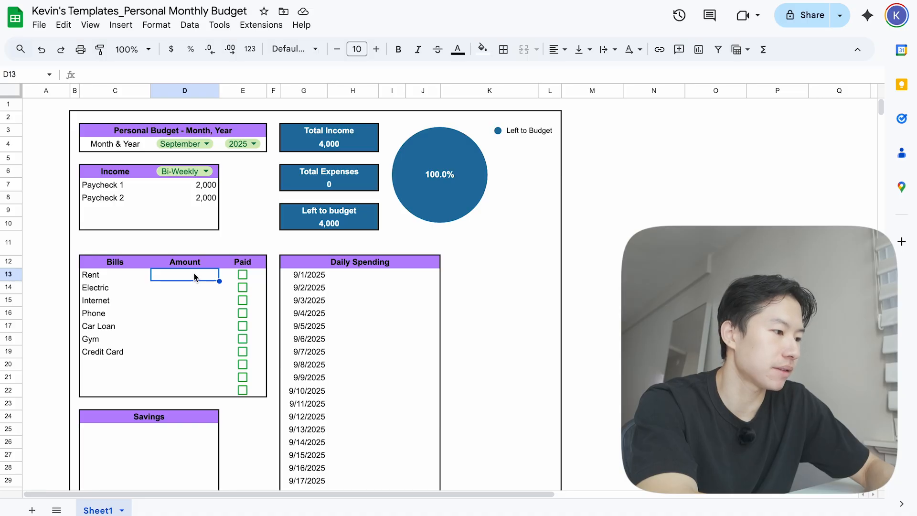
- Enter bill amounts 2000, 200, 50, 100, 350, 50 and 250 down D13:D19
{"action": "type", "text": "2000"}
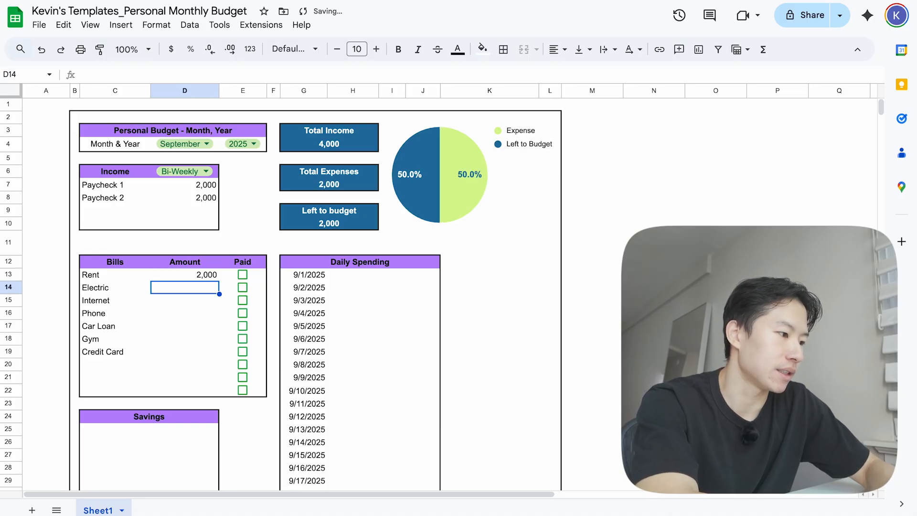
{"action": "type", "text": "200"}
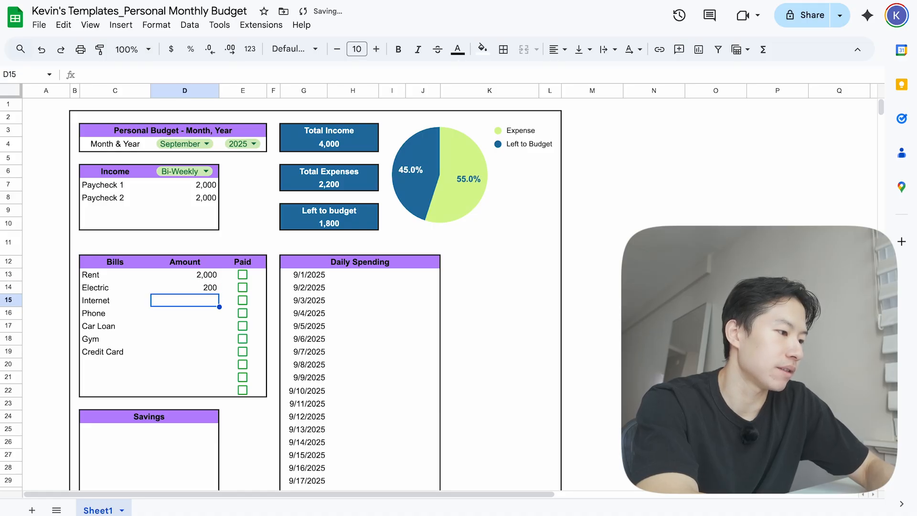
{"action": "type", "text": "50"}
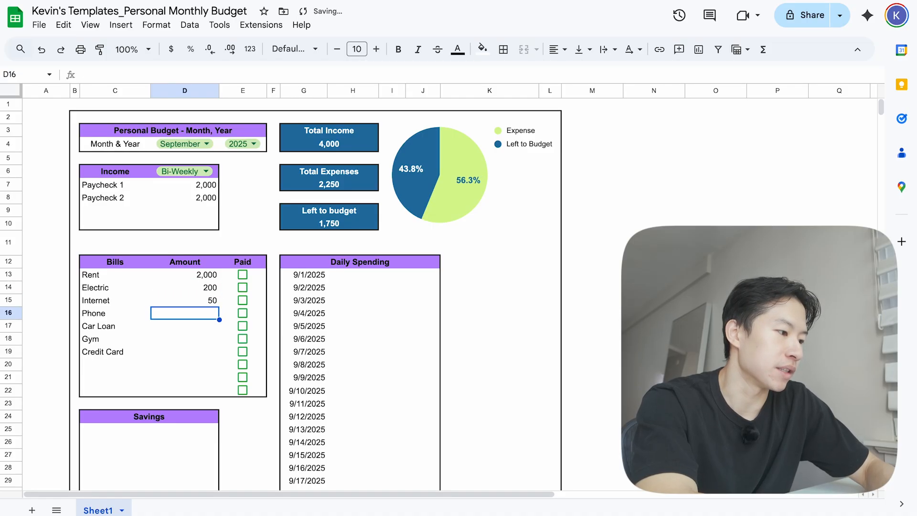
{"action": "type", "text": "100"}
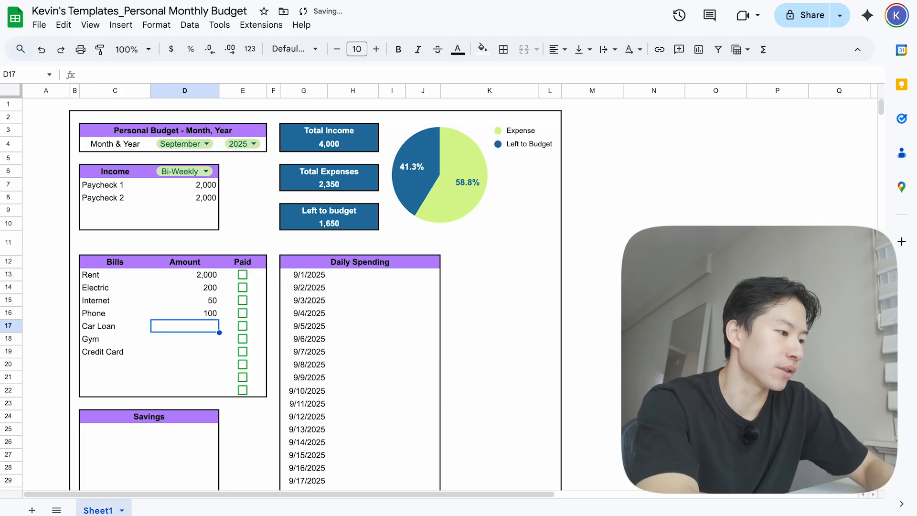
{"action": "type", "text": "350"}
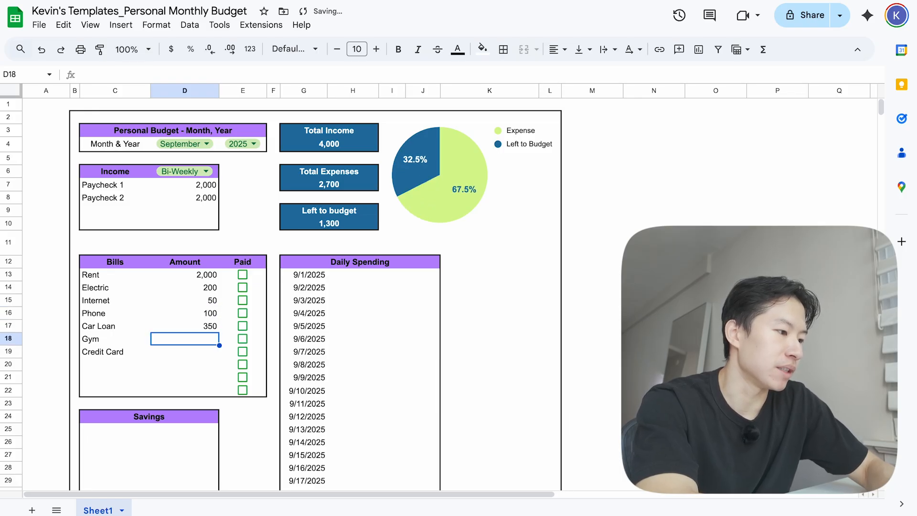
{"action": "type", "text": "50"}
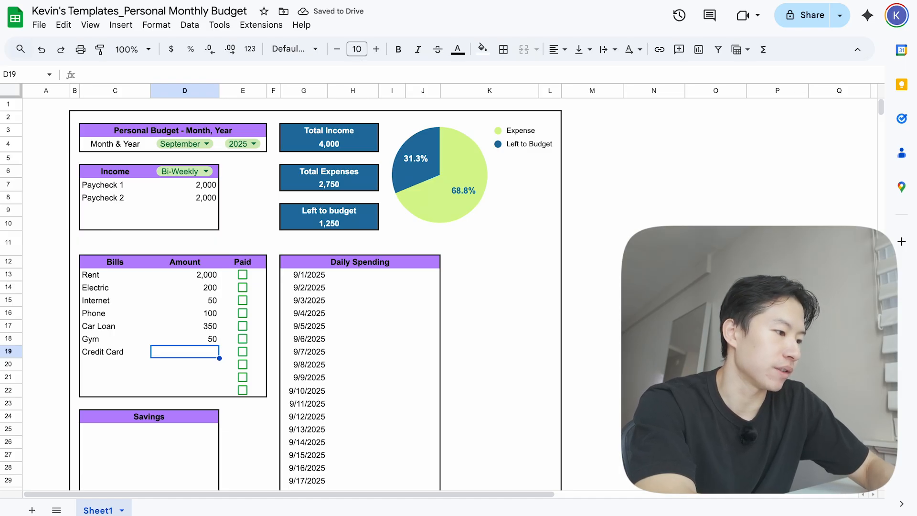
{"action": "type", "text": "250"}
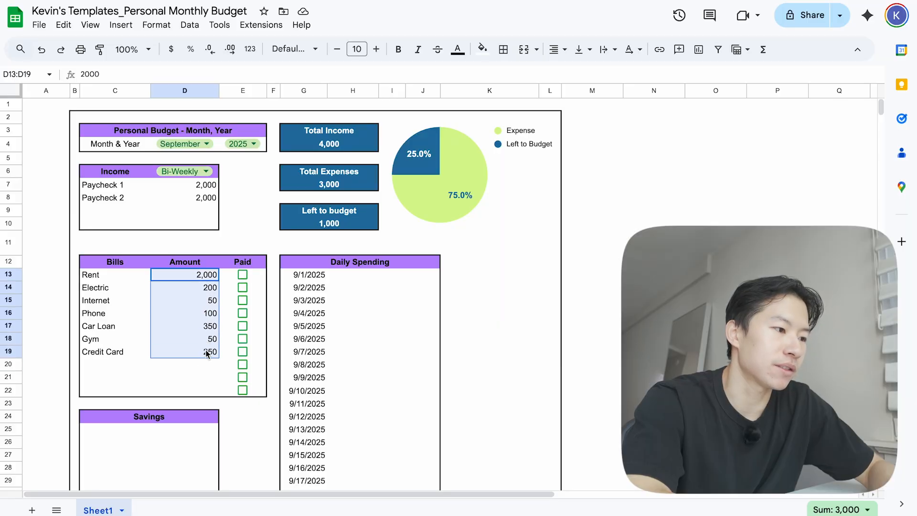
- Check the Total Expenses, Total Income and Left to budget formulas
{"action": "left_click", "coordinate": [327, 177]}
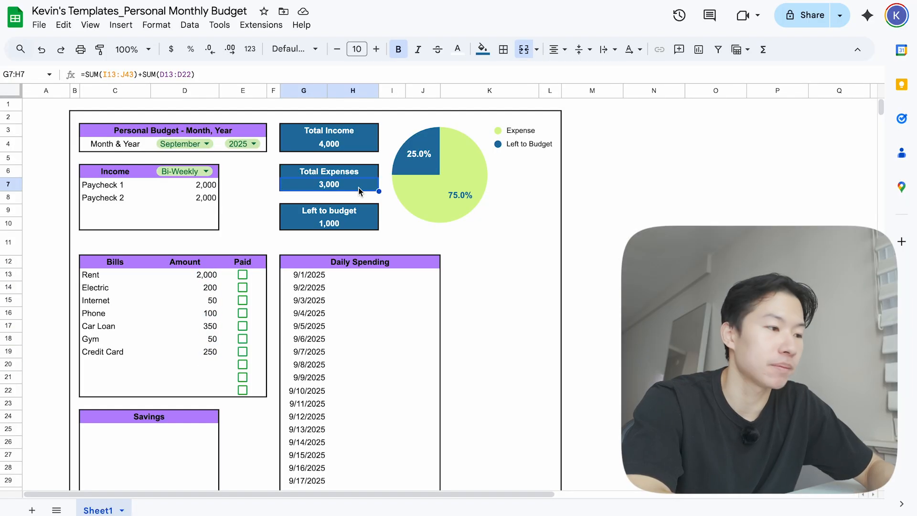
{"action": "mouse_move", "coordinate": [361, 149]}
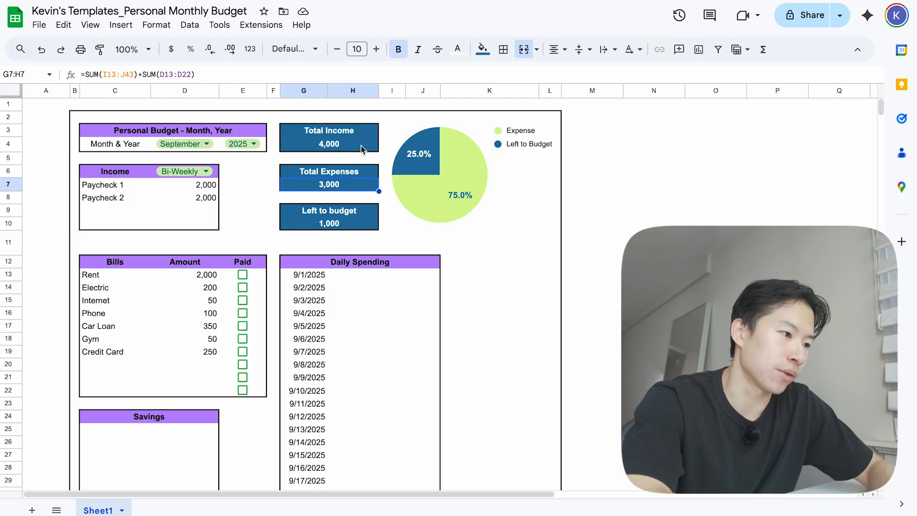
{"action": "left_click", "coordinate": [329, 138]}
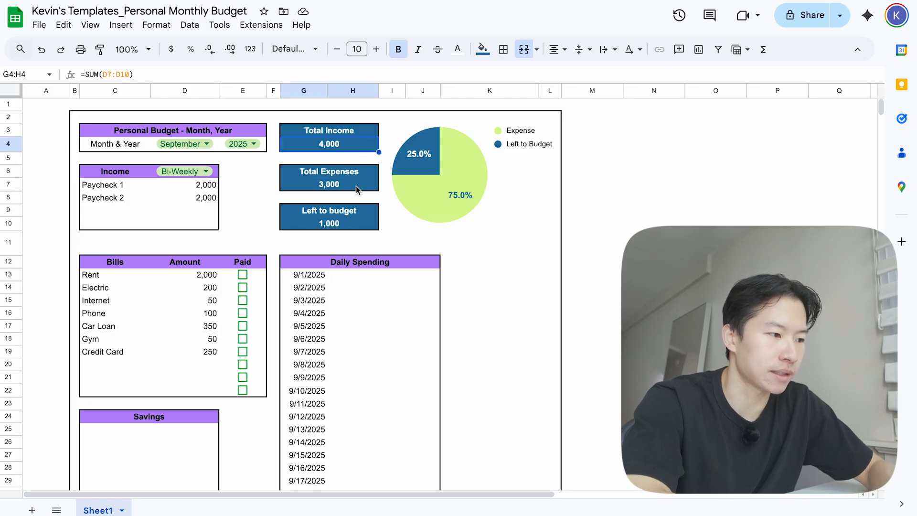
{"action": "left_click", "coordinate": [329, 217]}
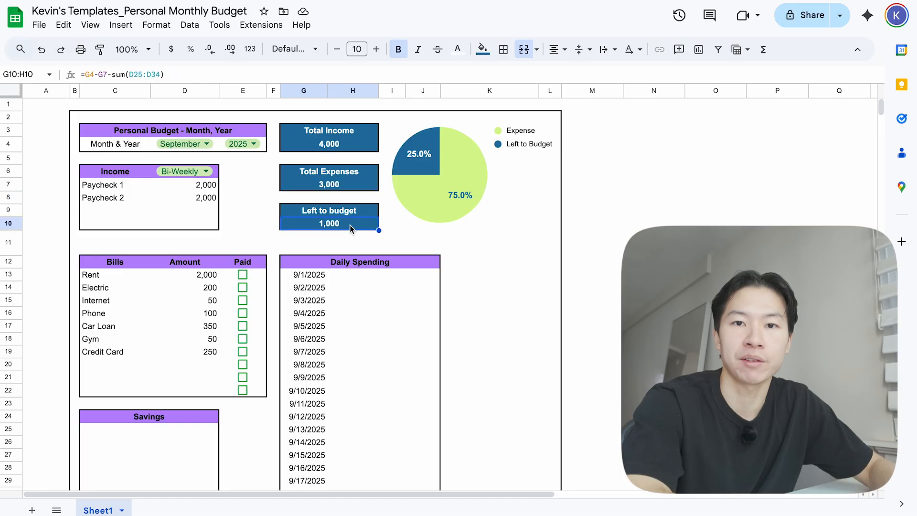
{"action": "mouse_move", "coordinate": [240, 400]}
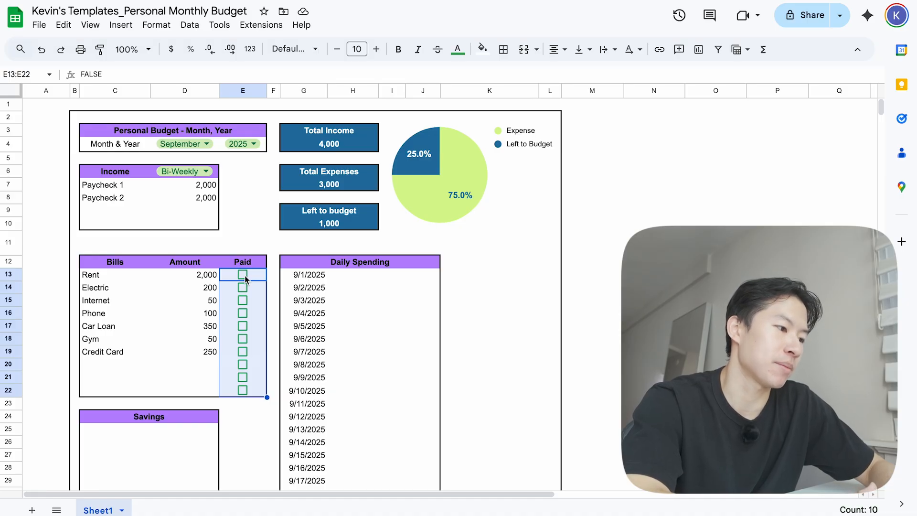
- Tick the Paid checkboxes for Rent and Electric in E13 and E14
{"action": "left_click", "coordinate": [185, 288]}
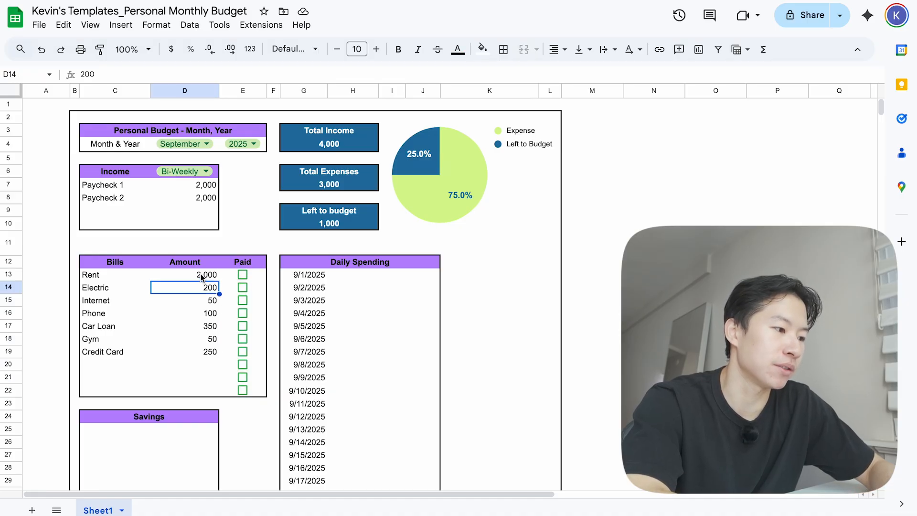
{"action": "left_click", "coordinate": [184, 274]}
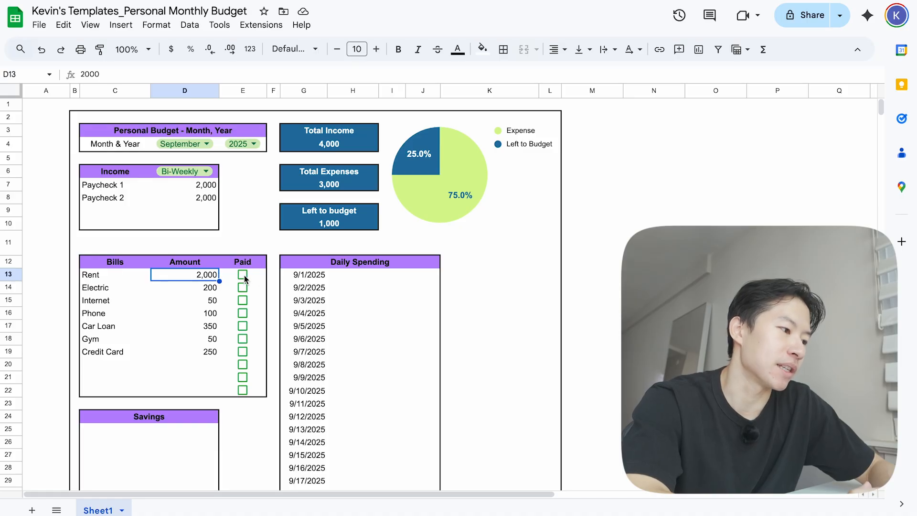
{"action": "left_click", "coordinate": [241, 275]}
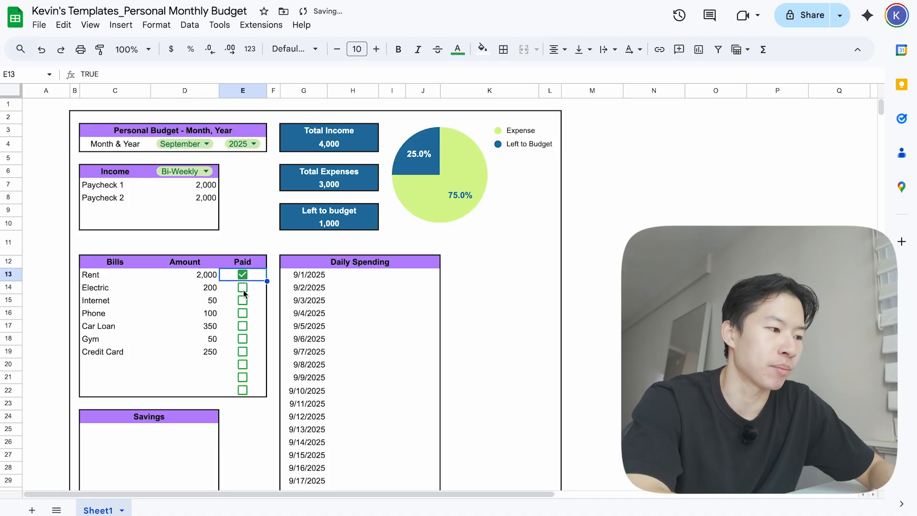
{"action": "left_click", "coordinate": [241, 288]}
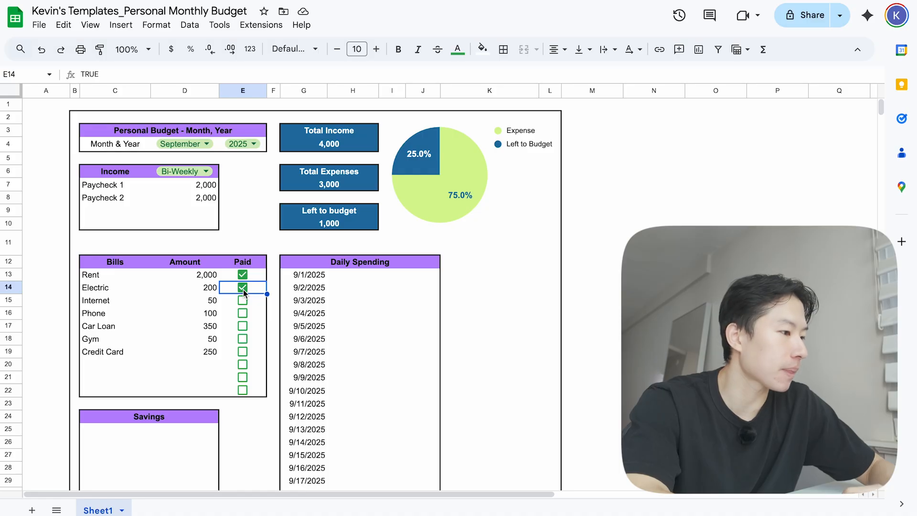
{"action": "scroll", "scroll_direction": "down", "scroll_amount": 3}
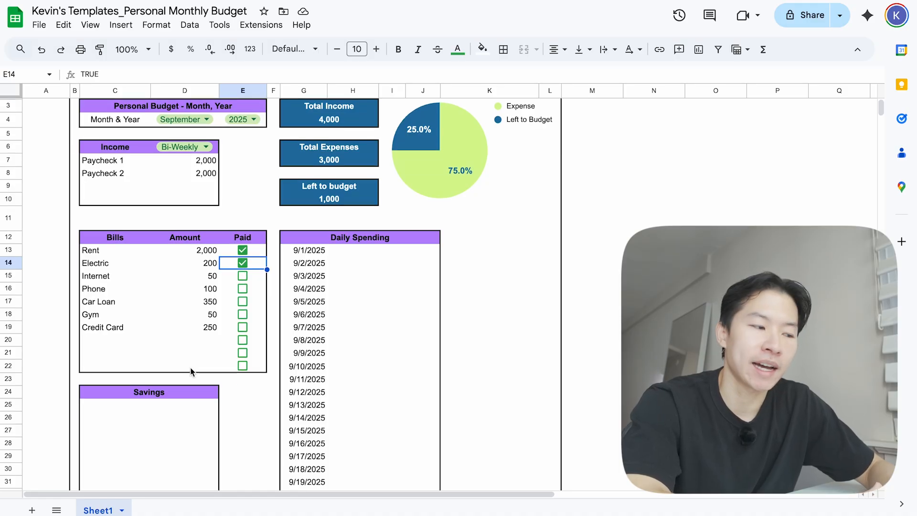
- Enter Emergency Fund with 250 in the first Savings row
{"action": "left_click", "coordinate": [115, 404]}
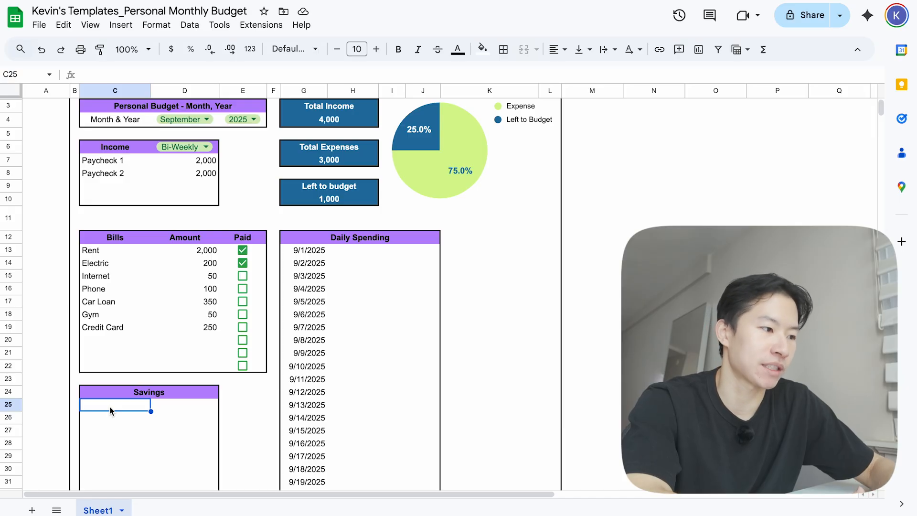
{"action": "mouse_move", "coordinate": [369, 215]}
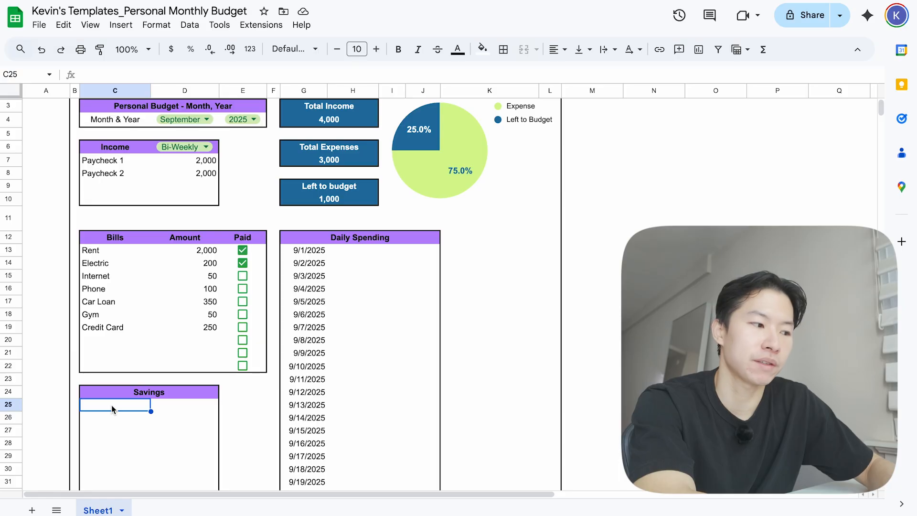
{"action": "type", "text": "E"}
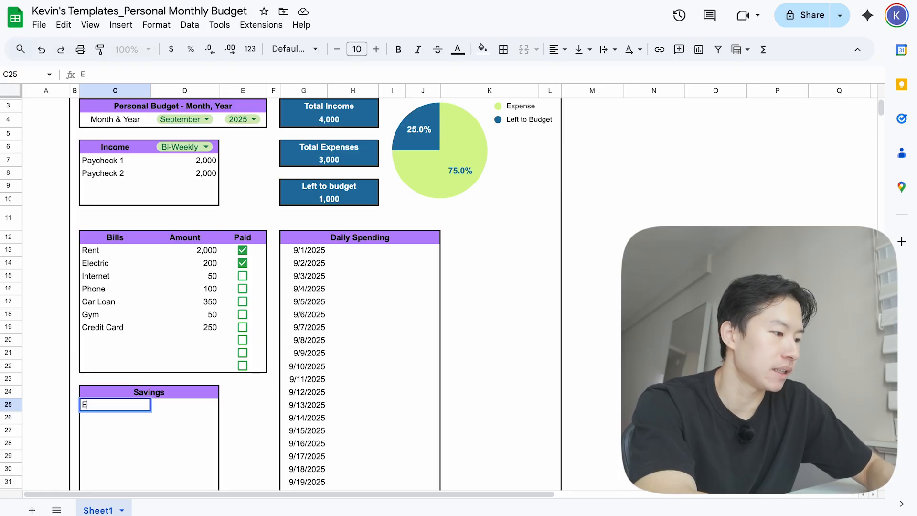
{"action": "type", "text": "mergency Fun"}
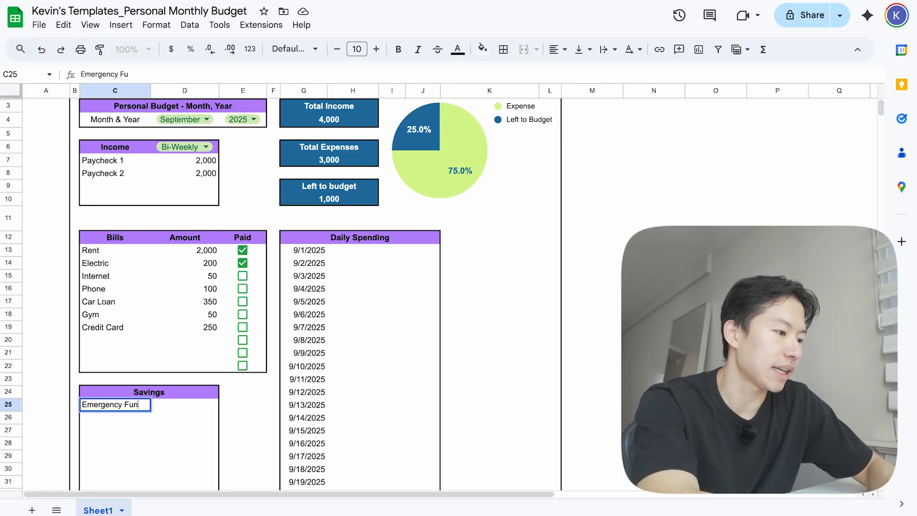
{"action": "type", "text": "250"}
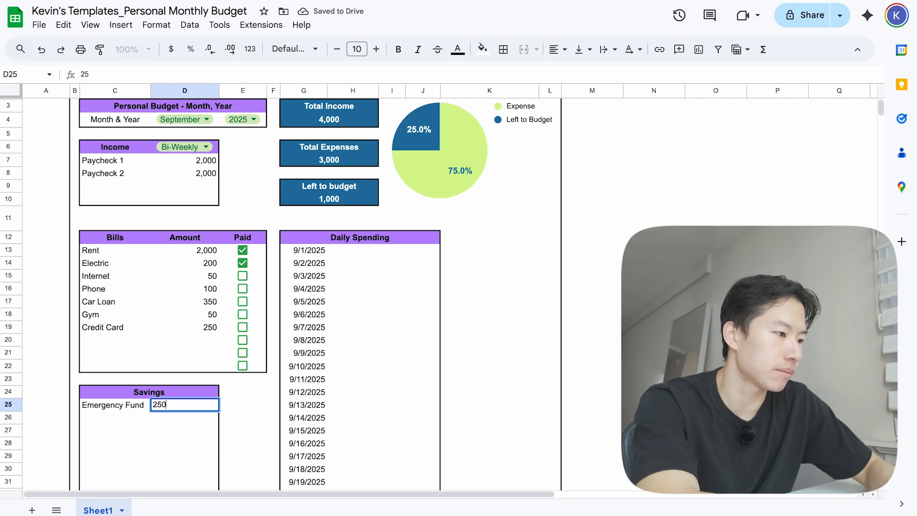
{"action": "key", "text": "enter"}
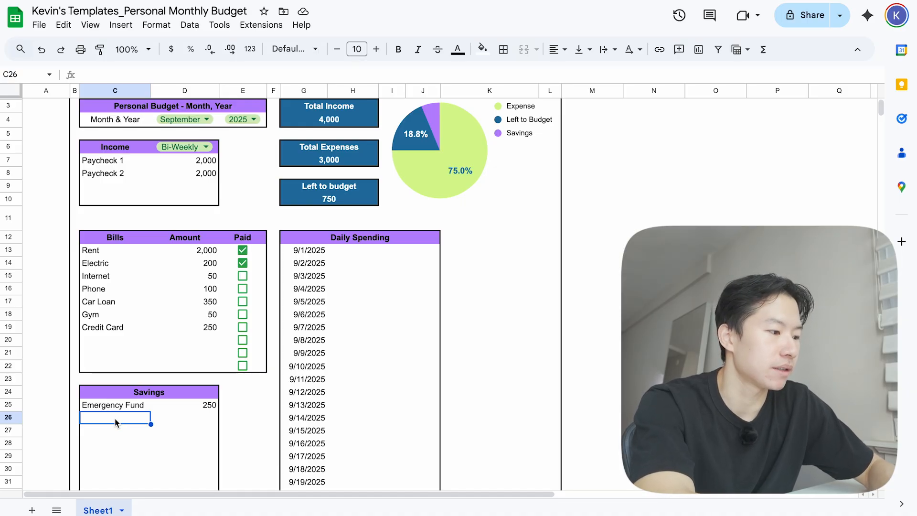
- Enter Vacation with 250 in the next Savings row
{"action": "type", "text": "Vacation"}
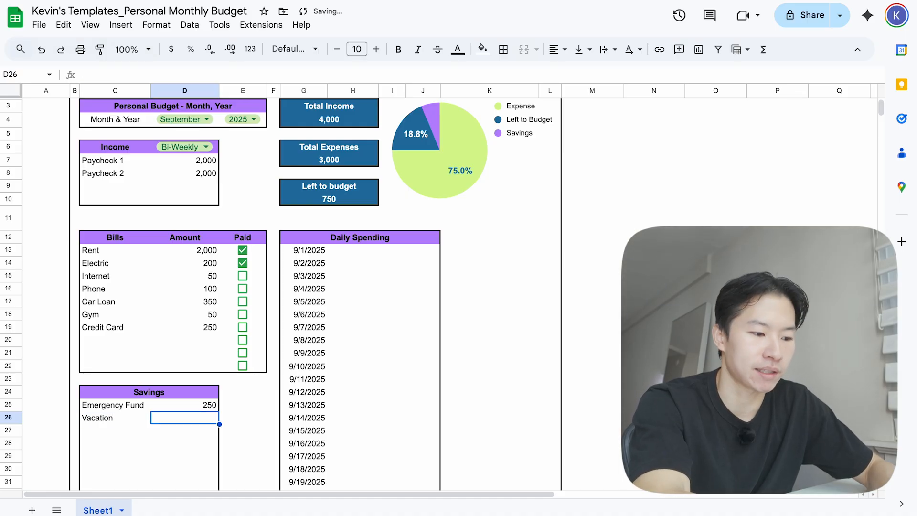
{"action": "type", "text": "2"}
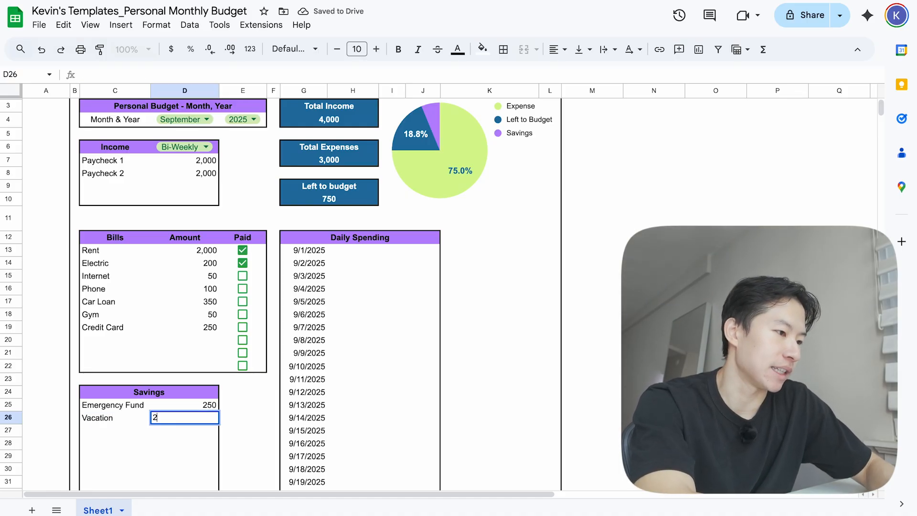
{"action": "key", "text": "Enter"}
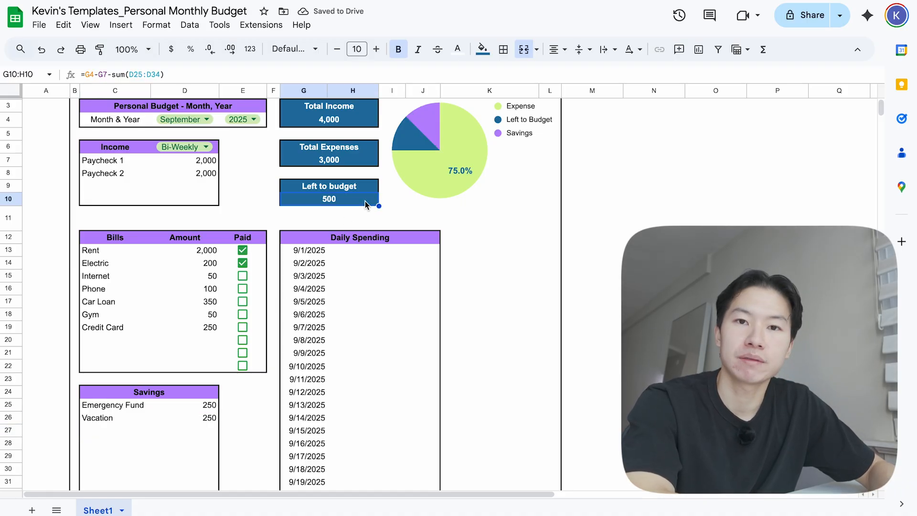
{"action": "mouse_move", "coordinate": [111, 261]}
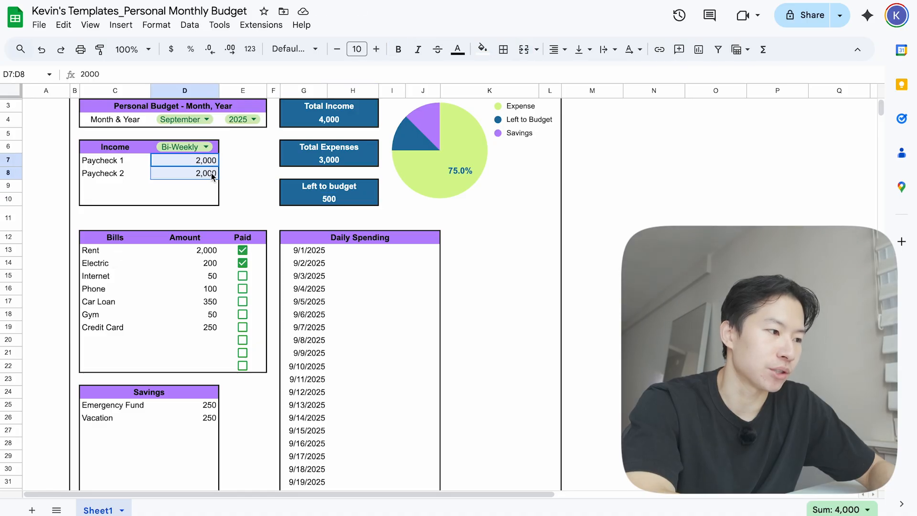
{"action": "left_click", "coordinate": [329, 113]}
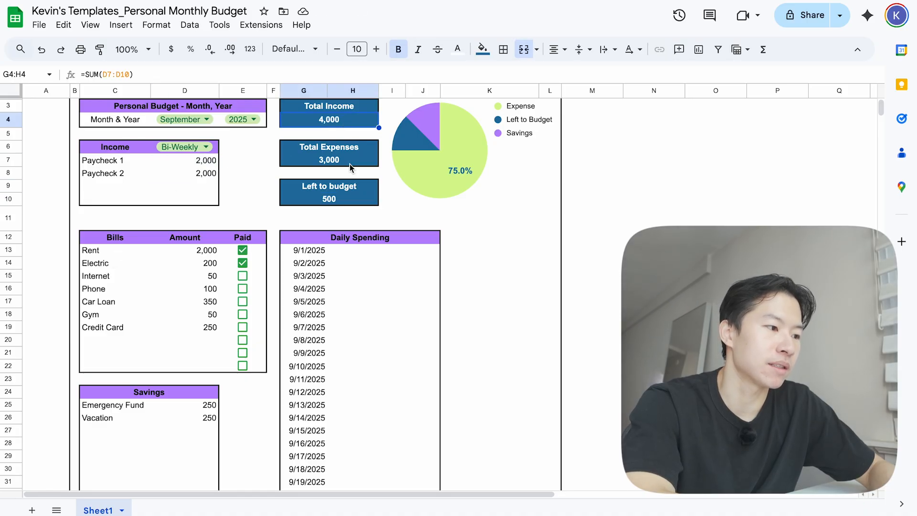
{"action": "left_click", "coordinate": [329, 159]}
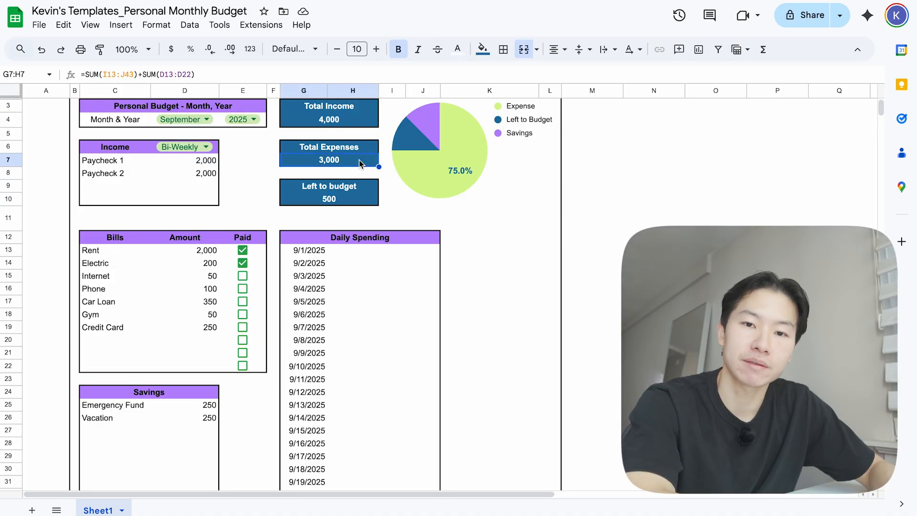
{"action": "mouse_move", "coordinate": [200, 252]}
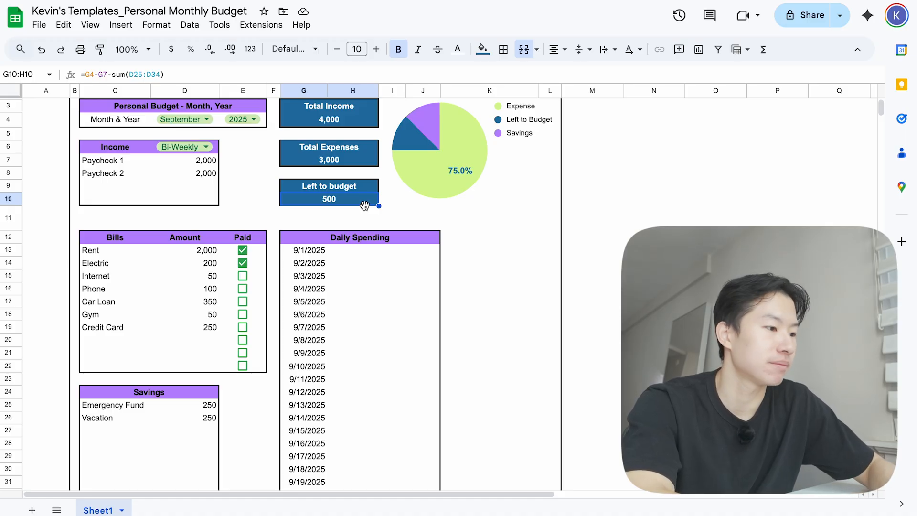
- Log McDonalds 50 on 9/1 and Groceries, Gas as 80+50 on 9/2
{"action": "left_click", "coordinate": [352, 249]}
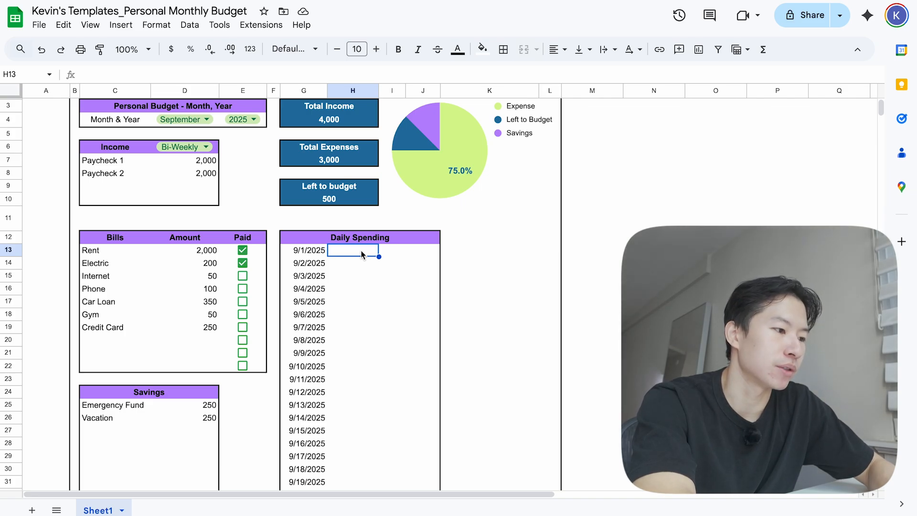
{"action": "type", "text": "McDonalds"}
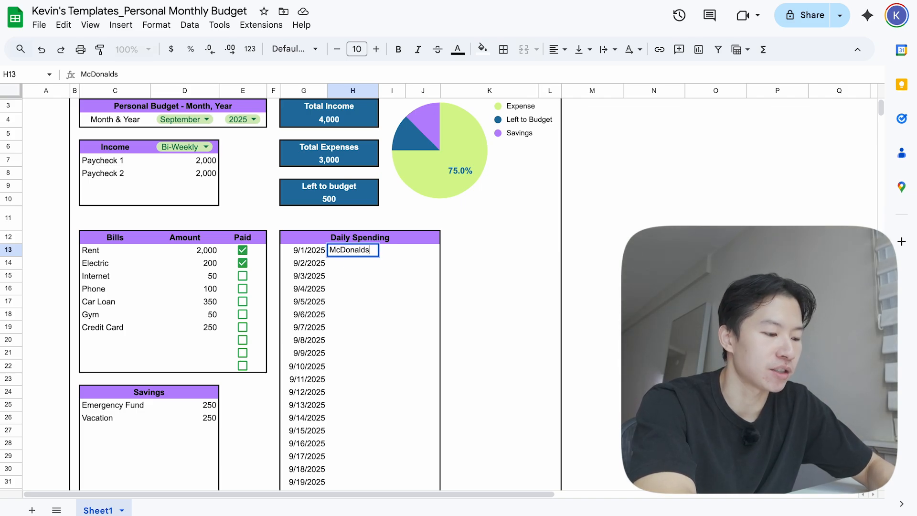
{"action": "type", "text": "50.00"}
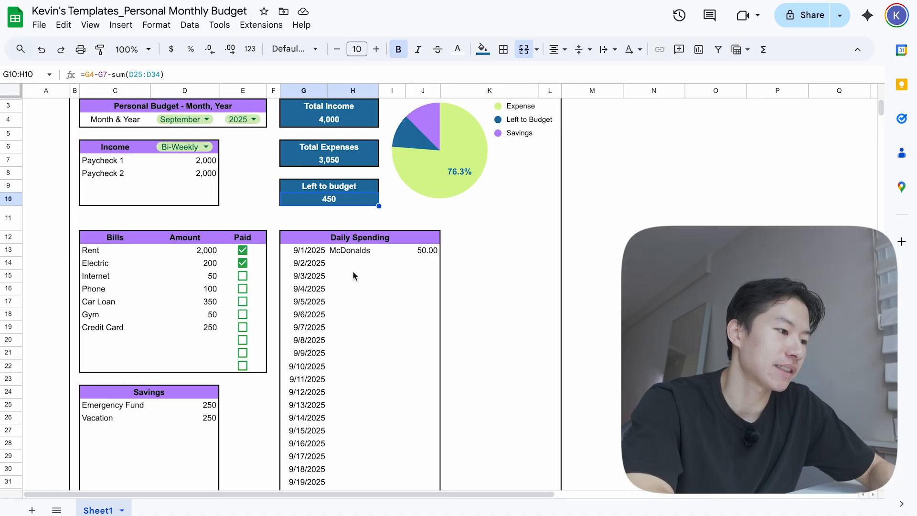
{"action": "left_click", "coordinate": [352, 275]}
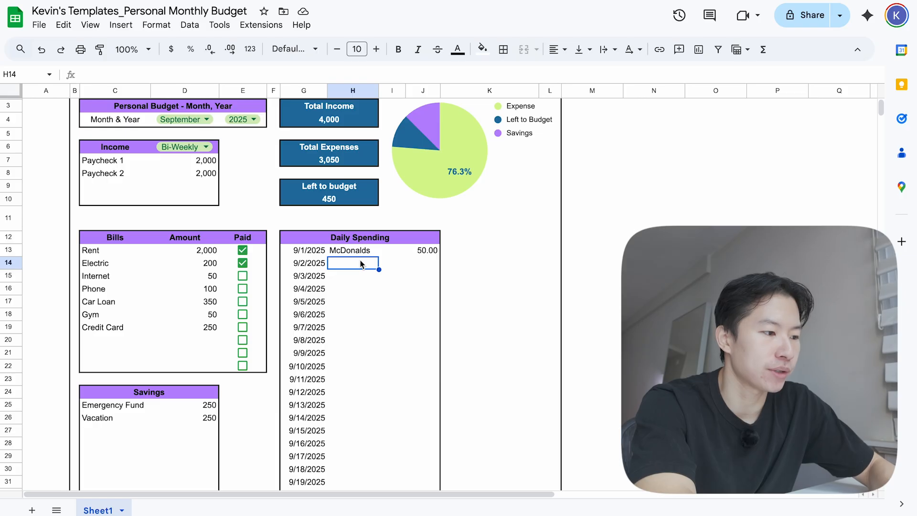
{"action": "type", "text": "Groceries"}
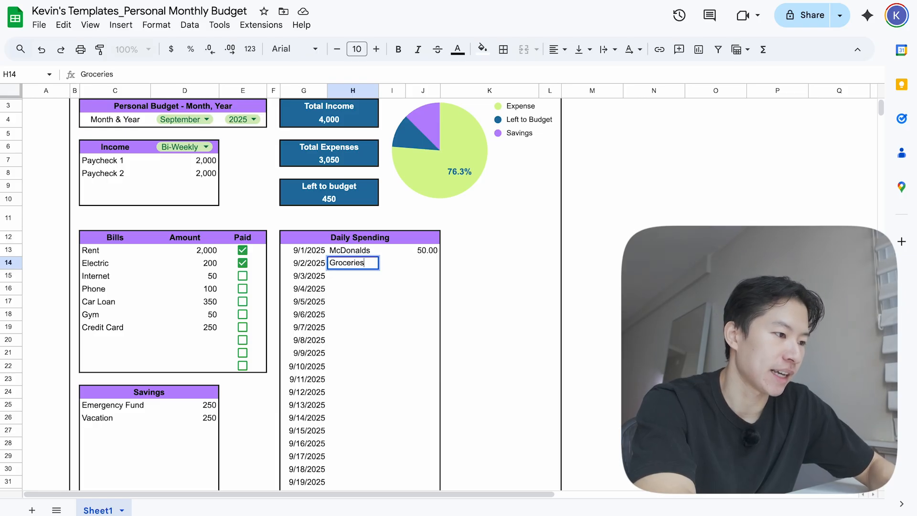
{"action": "type", "text": ", Gas"}
{"action": "left_click", "coordinate": [409, 262]}
{"action": "type", "text": "="}
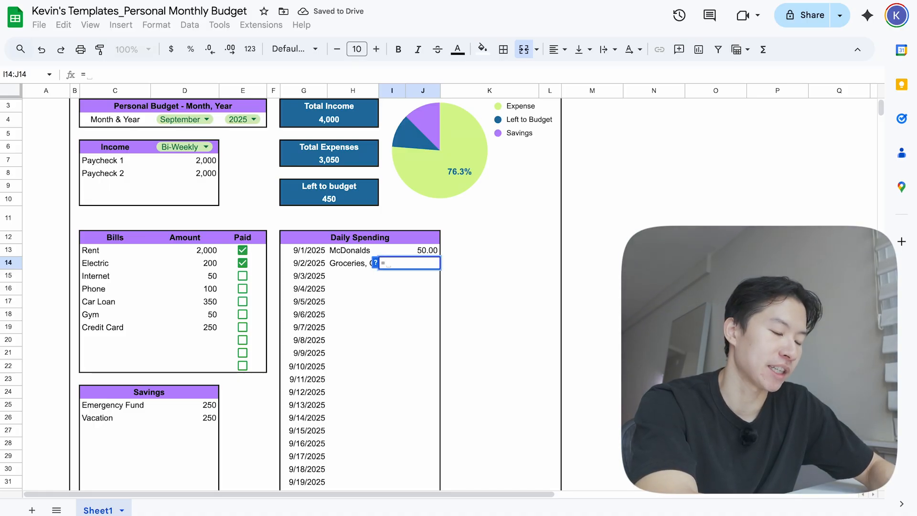
{"action": "type", "text": "80"}
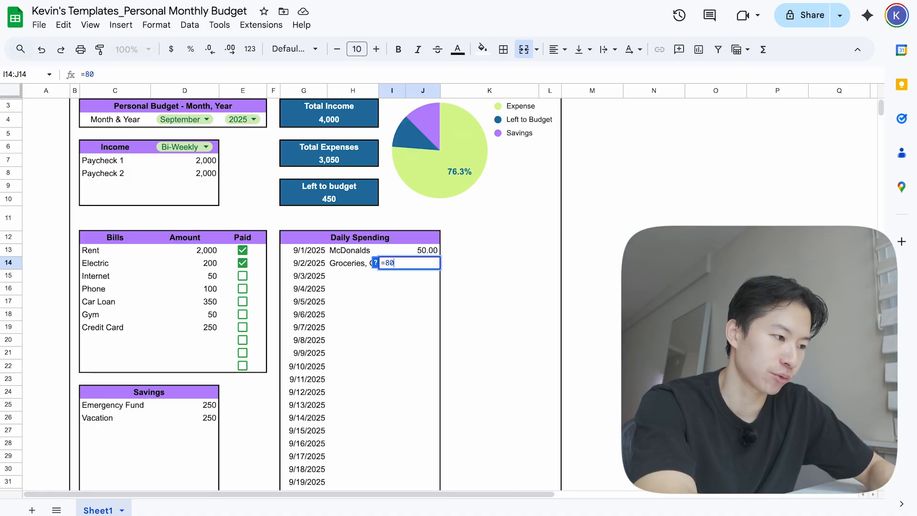
{"action": "type", "text": "+"}
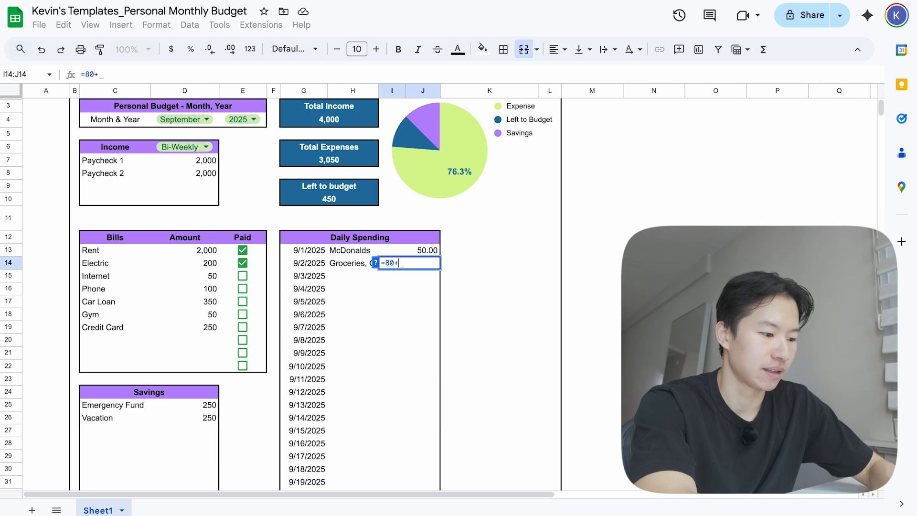
{"action": "type", "text": "50"}
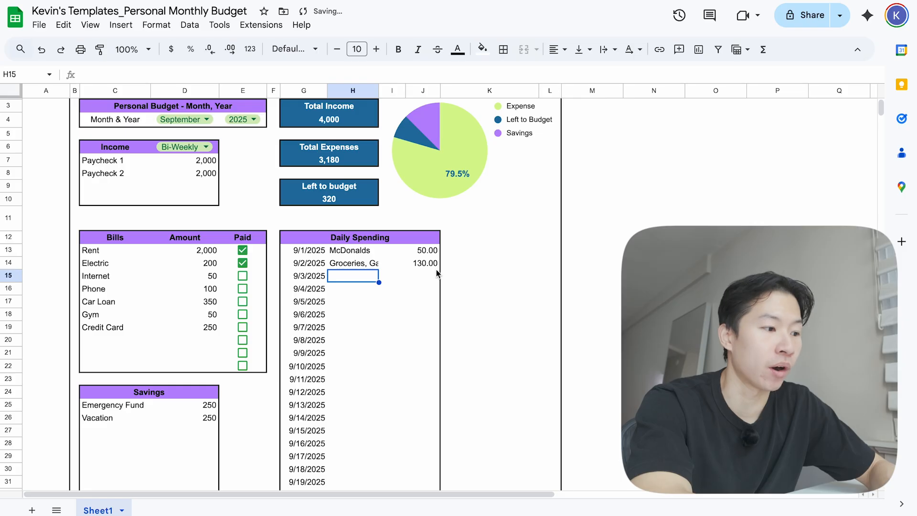
{"action": "left_click", "coordinate": [303, 262]}
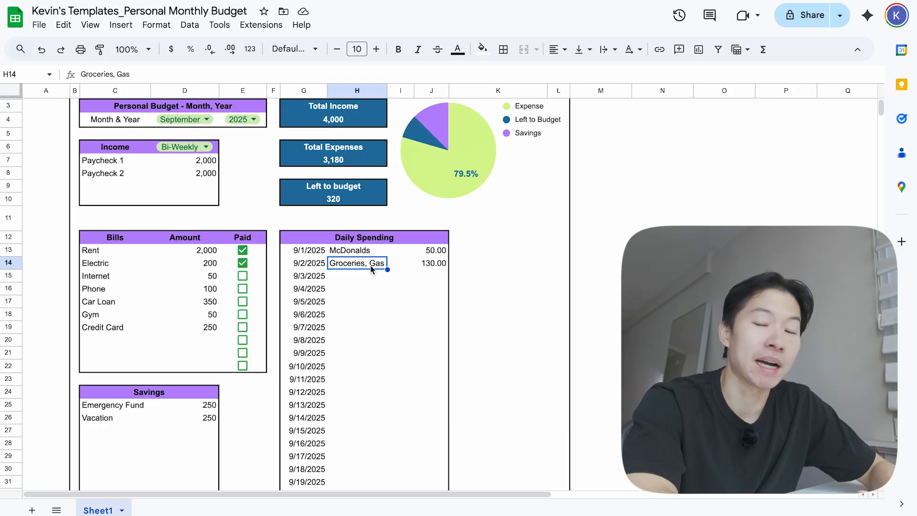
- Log Walmart 50.00, a lunch 30.00 and Dinner Date 80.00 on the following days
{"action": "left_click", "coordinate": [357, 288]}
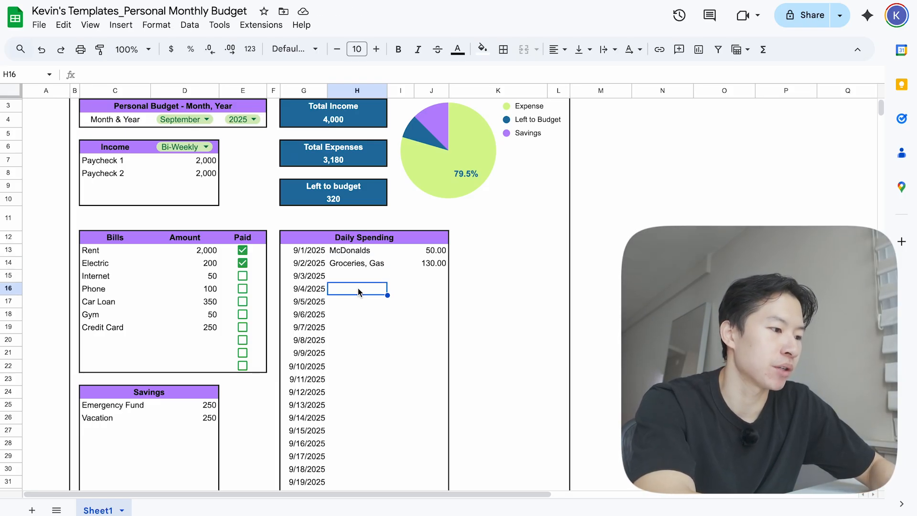
{"action": "type", "text": "Walmart"}
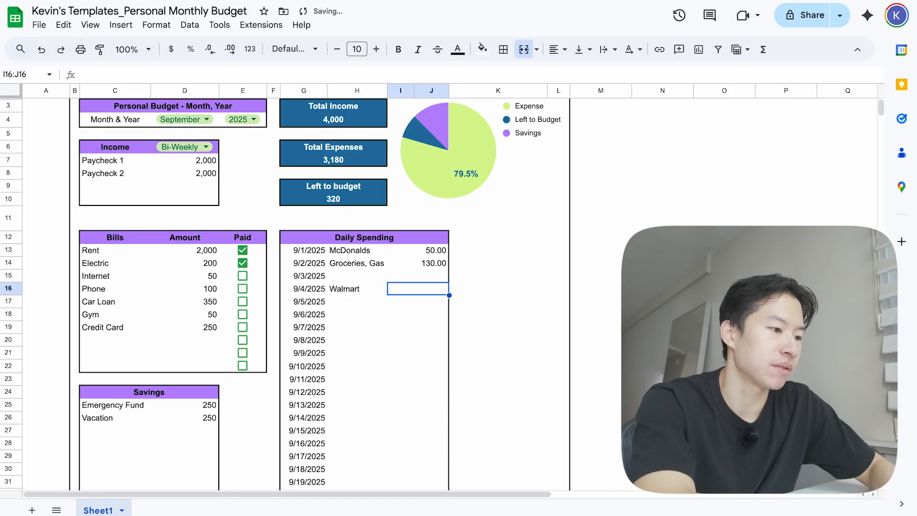
{"action": "type", "text": "50.00"}
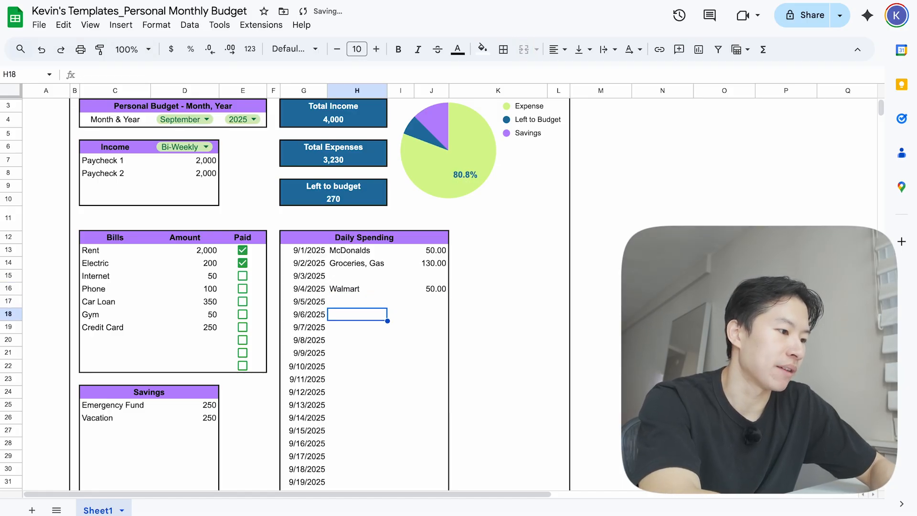
{"action": "type", "text": "Luc"}
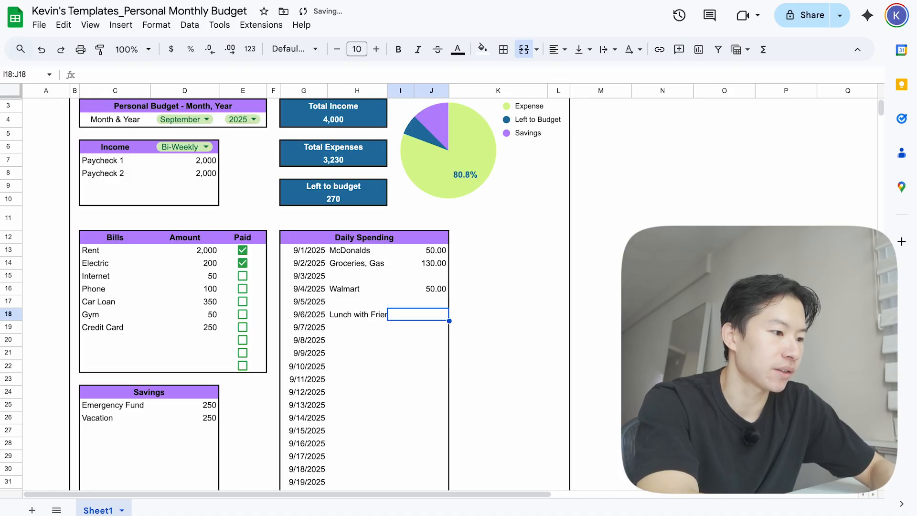
{"action": "type", "text": "30.00"}
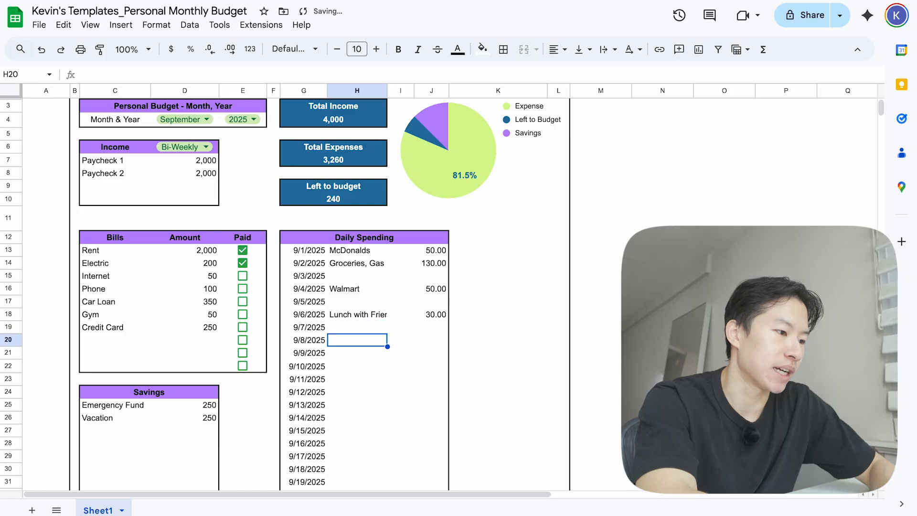
{"action": "type", "text": "Dinner Date"}
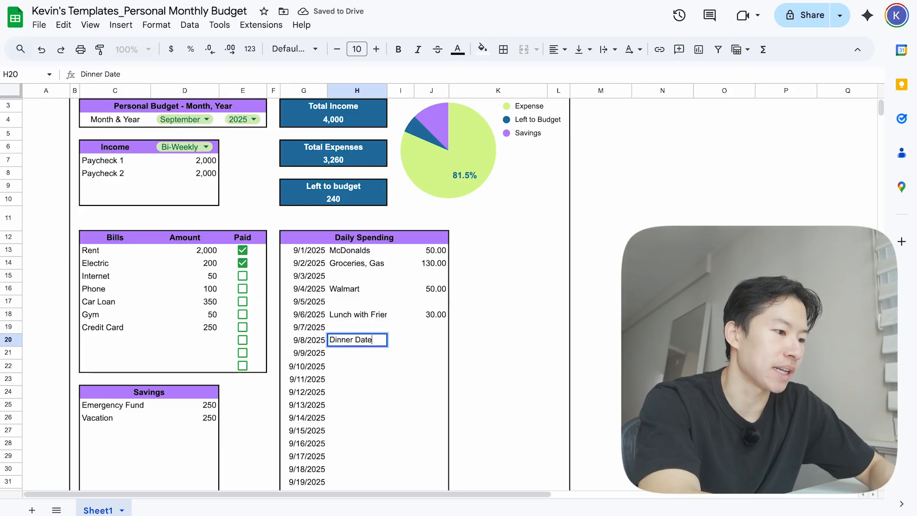
{"action": "type", "text": "80.00"}
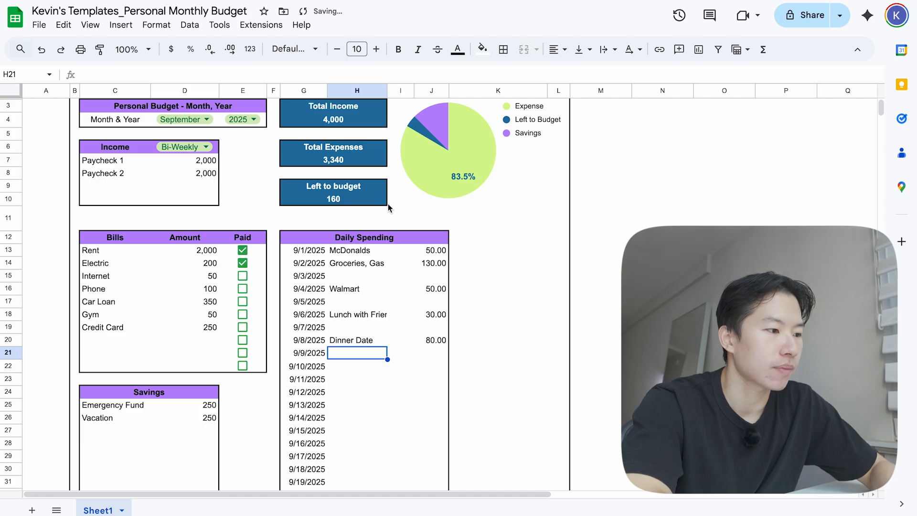
- Check Left to budget and enter Shopping as the 9/10/2025 description
{"action": "left_click", "coordinate": [332, 192]}
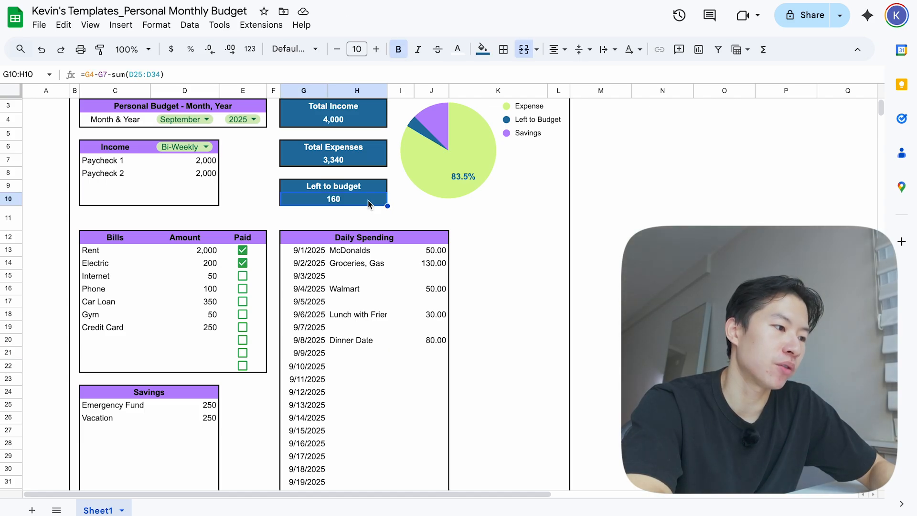
{"action": "mouse_move", "coordinate": [414, 402]}
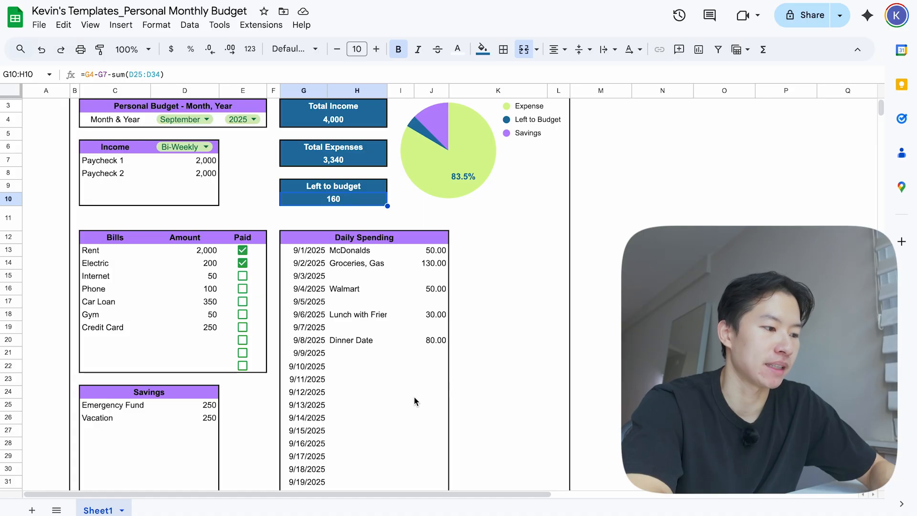
{"action": "type", "text": "S"}
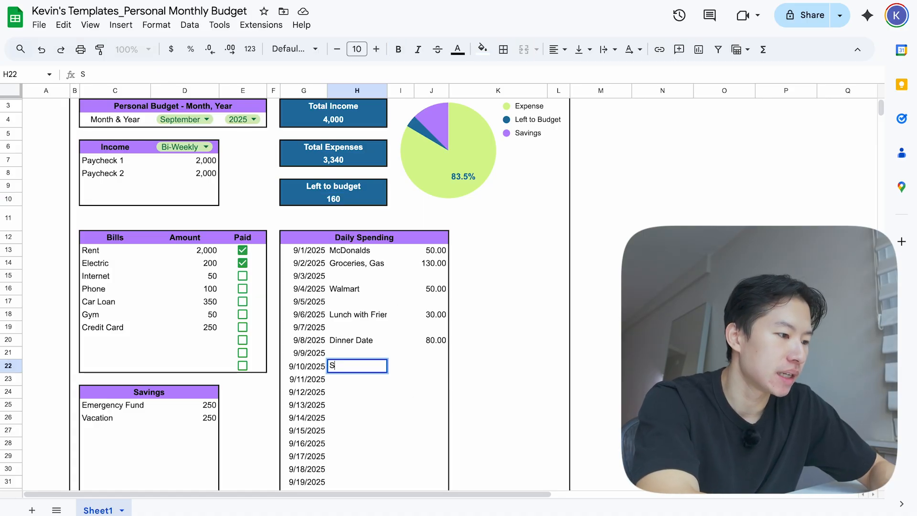
{"action": "type", "text": "Shopping"}
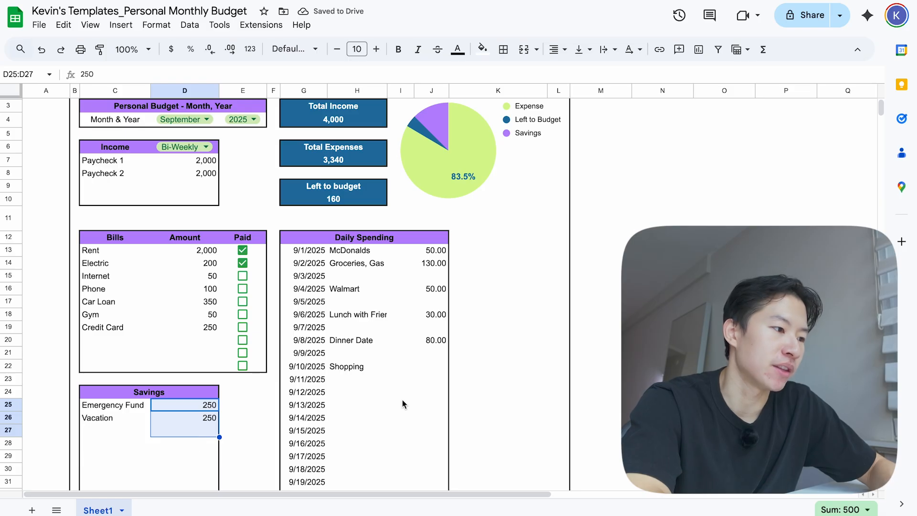
{"action": "left_click", "coordinate": [332, 199]}
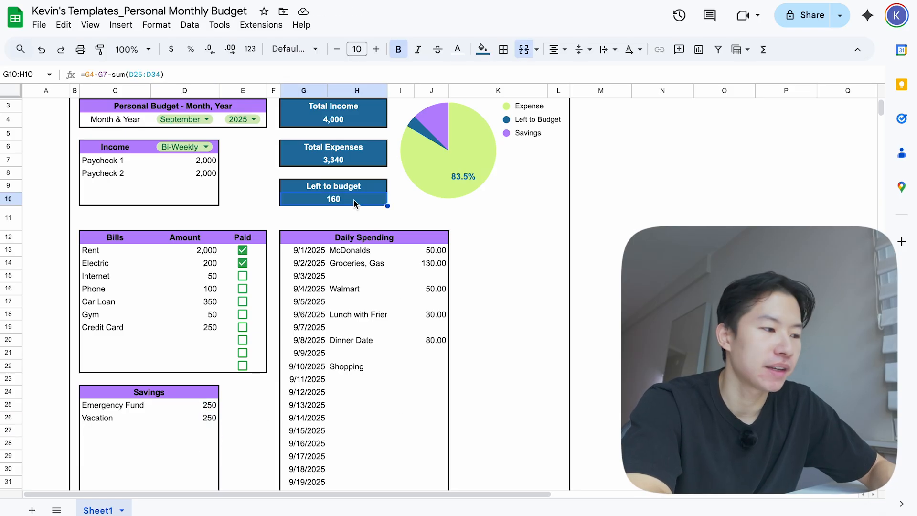
{"action": "mouse_move", "coordinate": [382, 377]}
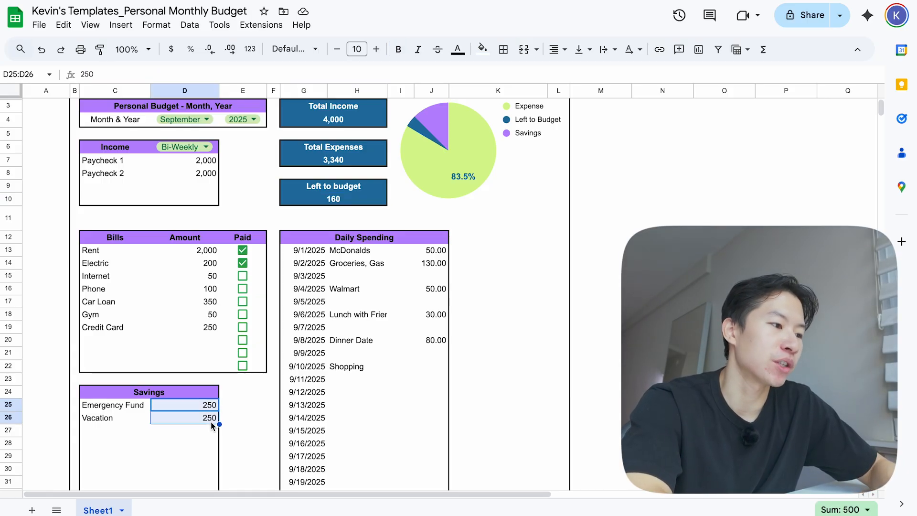
{"action": "left_click", "coordinate": [333, 199]}
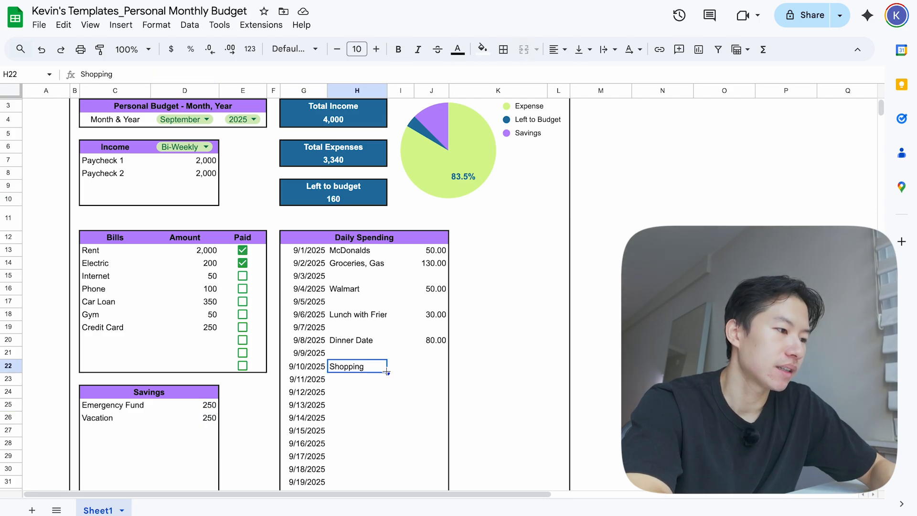
- Give Shopping 20.00 and enter Groceries on the 9/30/2025 row
{"action": "scroll", "scroll_direction": "down", "scroll_amount": 3}
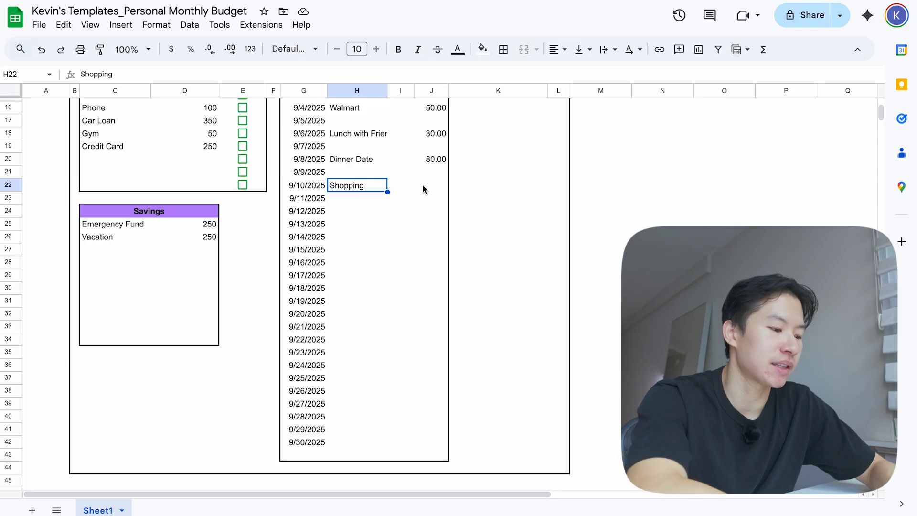
{"action": "type", "text": "20.00"}
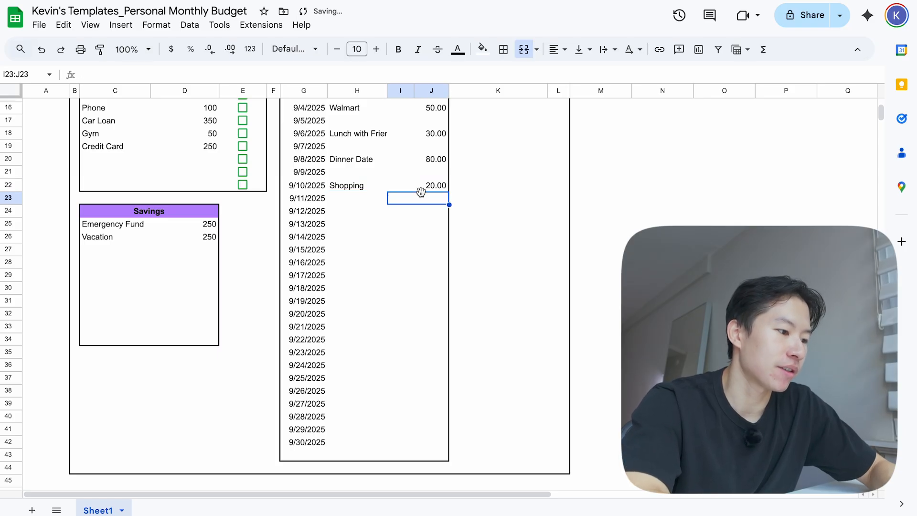
{"action": "left_click", "coordinate": [358, 409]}
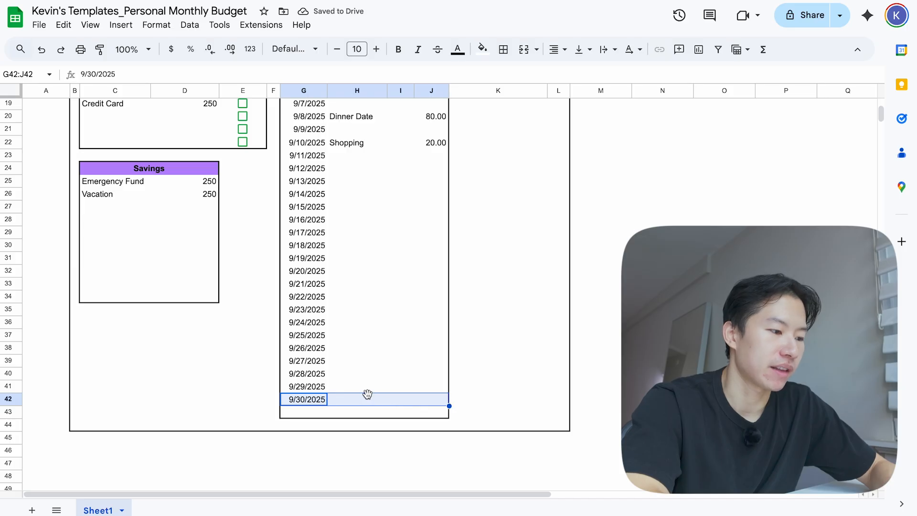
{"action": "left_click", "coordinate": [356, 399]}
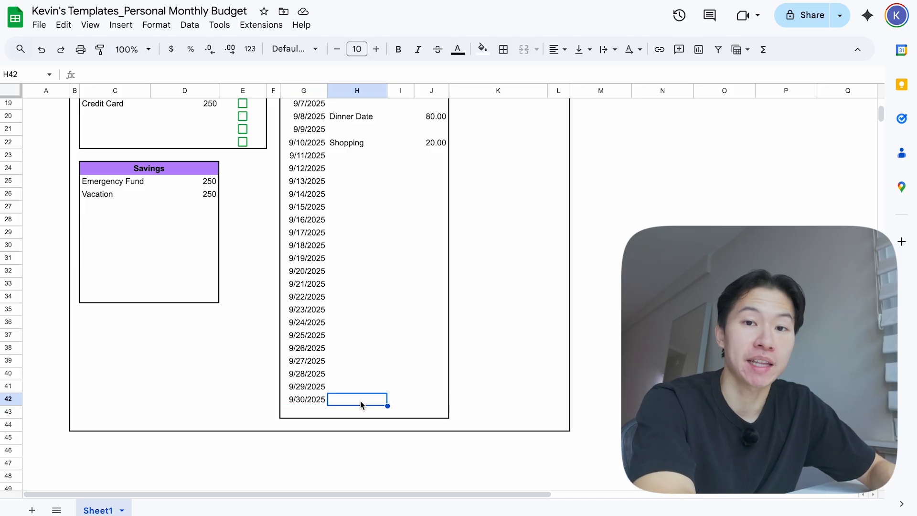
{"action": "type", "text": "Grocer"}
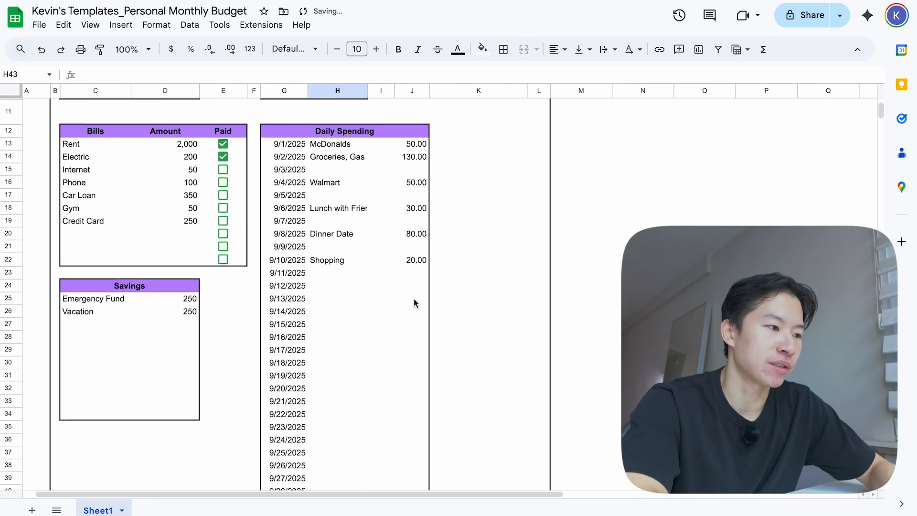
- Review the daily spending entries and the Left to budget formula
{"action": "left_click_drag", "start_coordinate": [357, 168], "coordinate": [387, 418]}
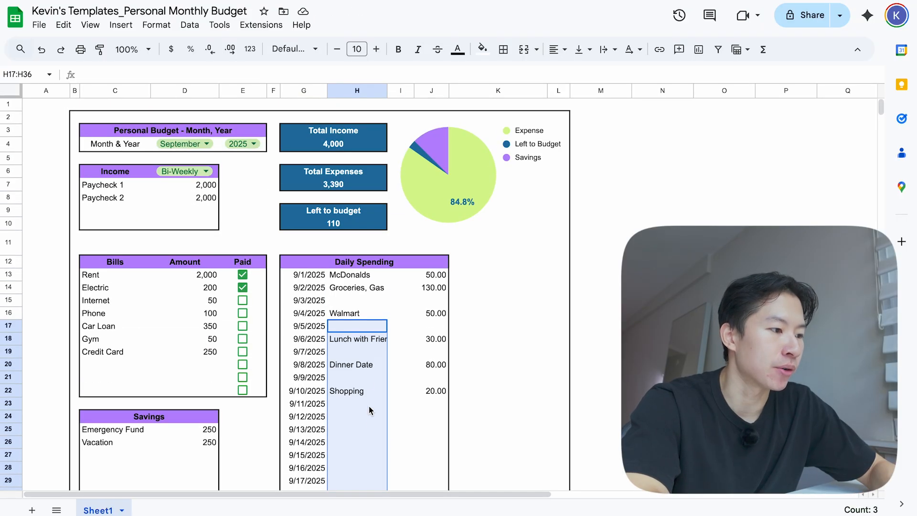
{"action": "left_click", "coordinate": [332, 223]}
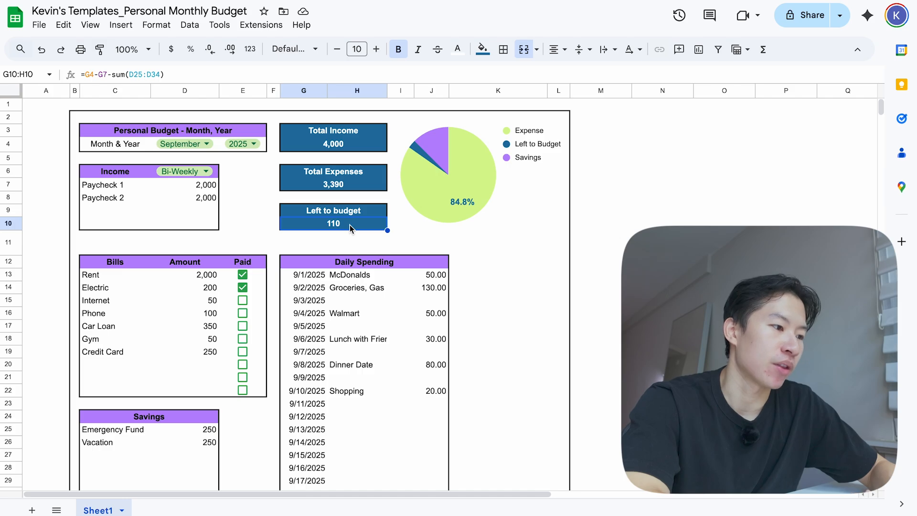
{"action": "scroll", "scroll_direction": "down", "scroll_amount": 3}
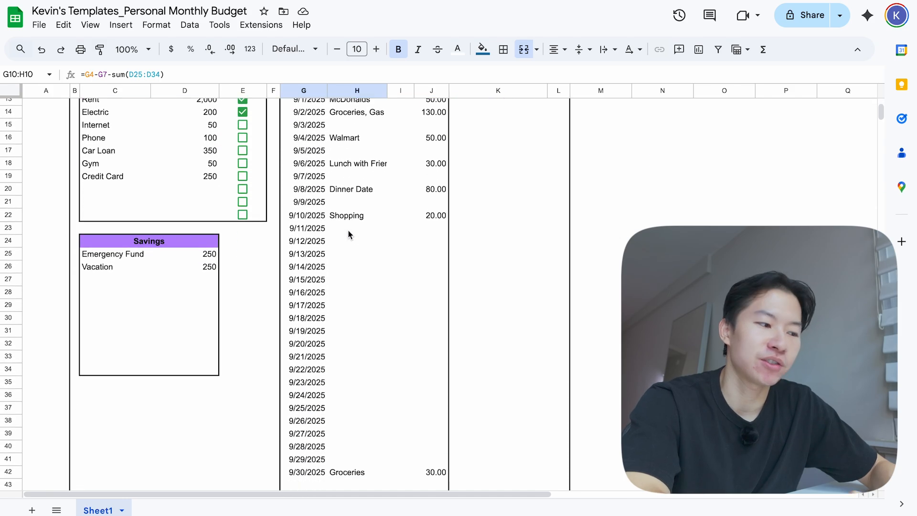
{"action": "left_click_drag", "start_coordinate": [357, 241], "coordinate": [449, 453]}
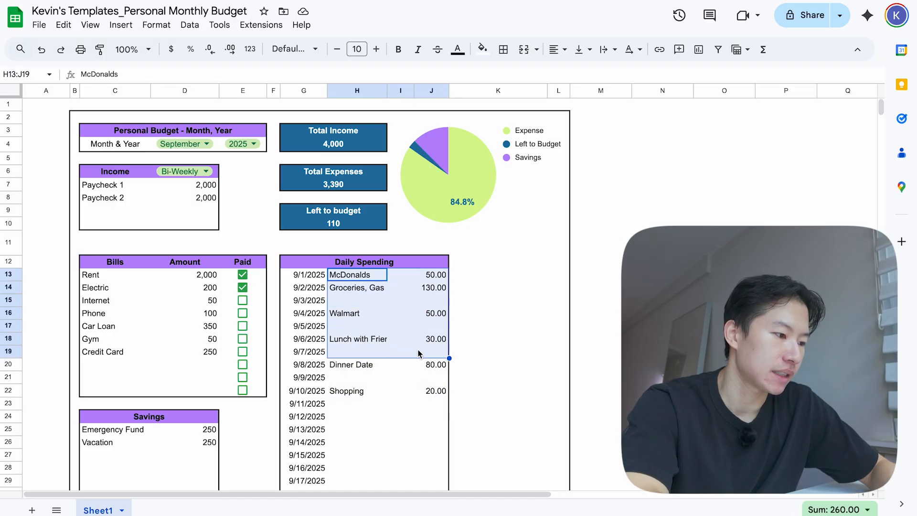
{"action": "left_click", "coordinate": [357, 364]}
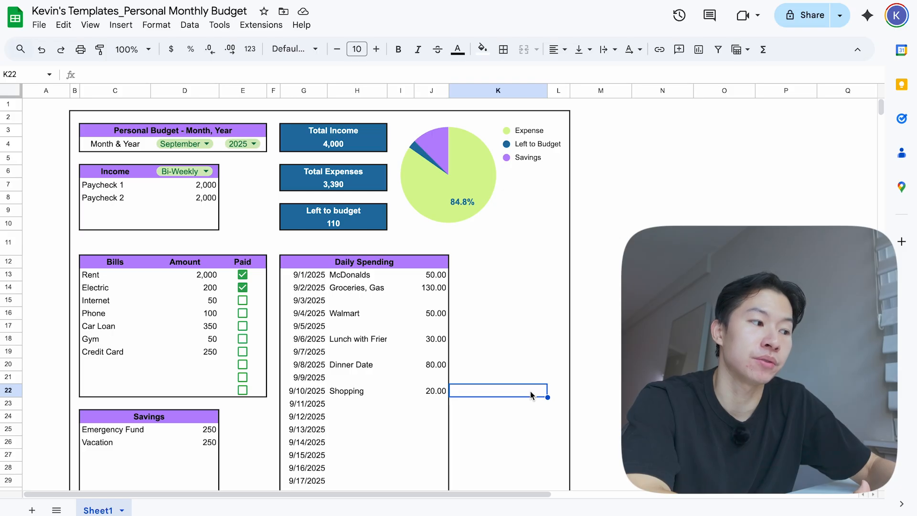
{"action": "mouse_move", "coordinate": [321, 261]}
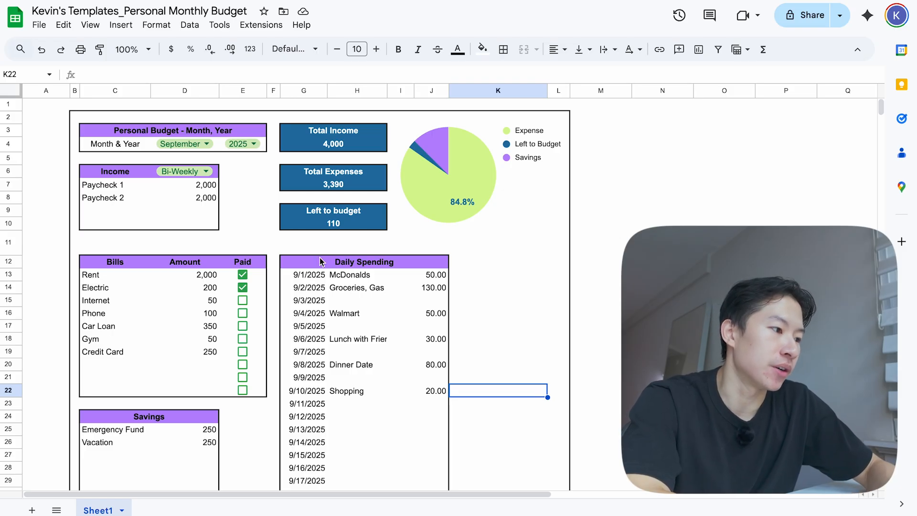
{"action": "mouse_move", "coordinate": [221, 171]}
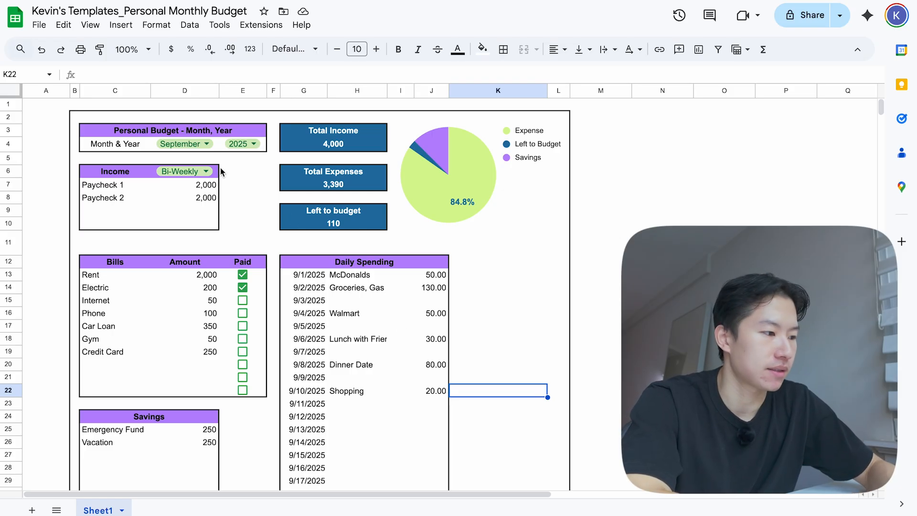
{"action": "mouse_move", "coordinate": [236, 130]}
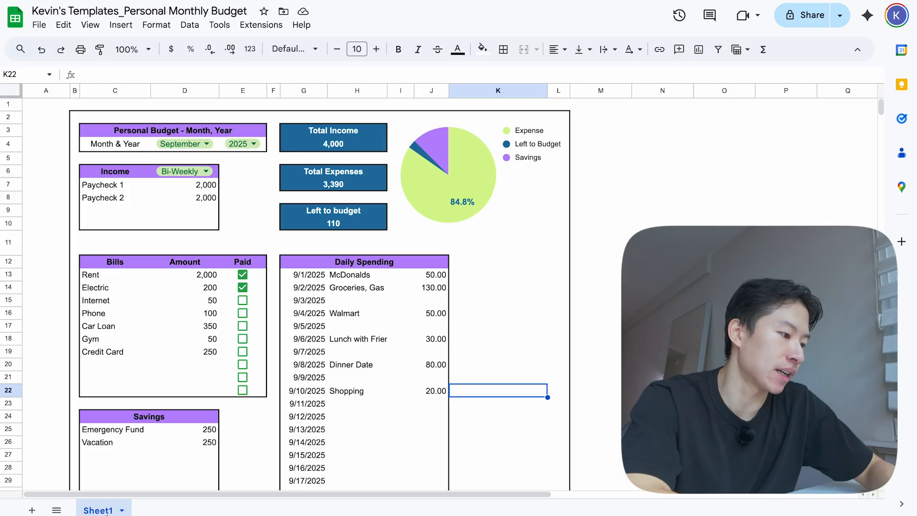
- Duplicate the budget sheet and name the tabs September 2025 and October 2025
{"action": "right_click", "coordinate": [98, 510]}
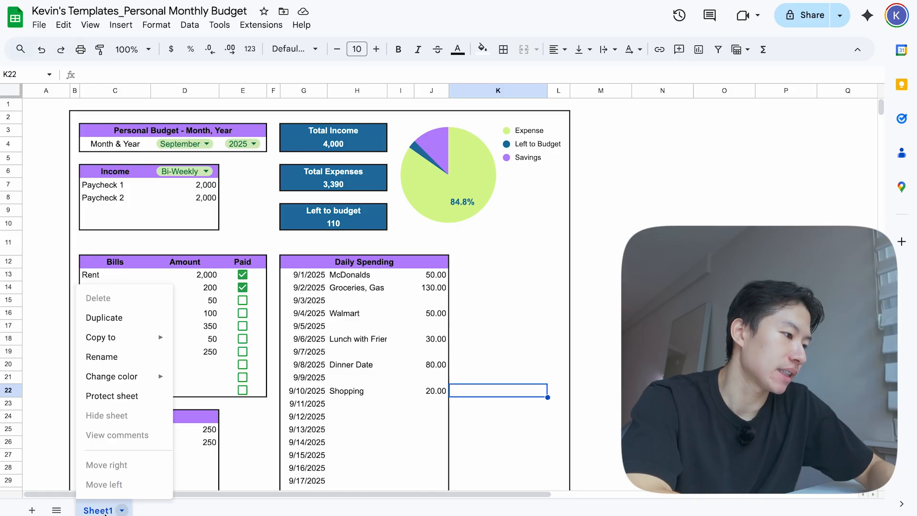
{"action": "left_click", "coordinate": [104, 317]}
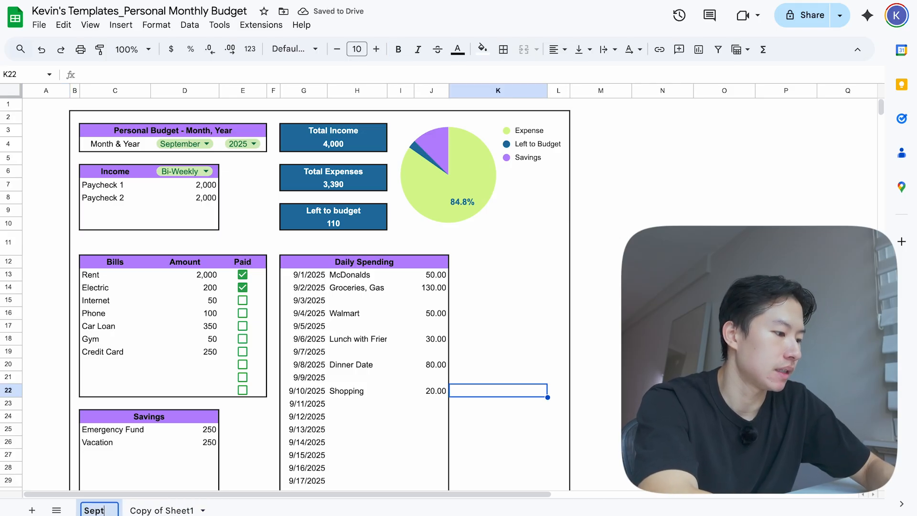
{"action": "double_click", "coordinate": [96, 510]}
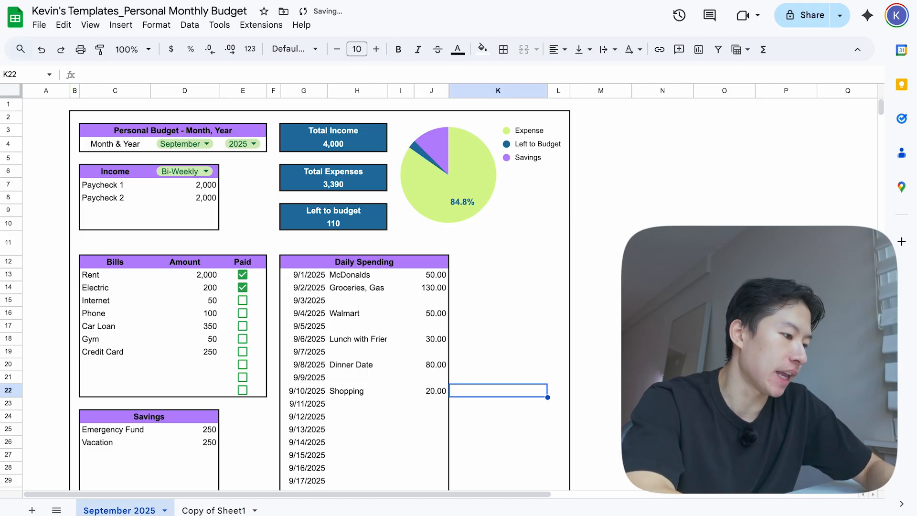
{"action": "left_click", "coordinate": [215, 510]}
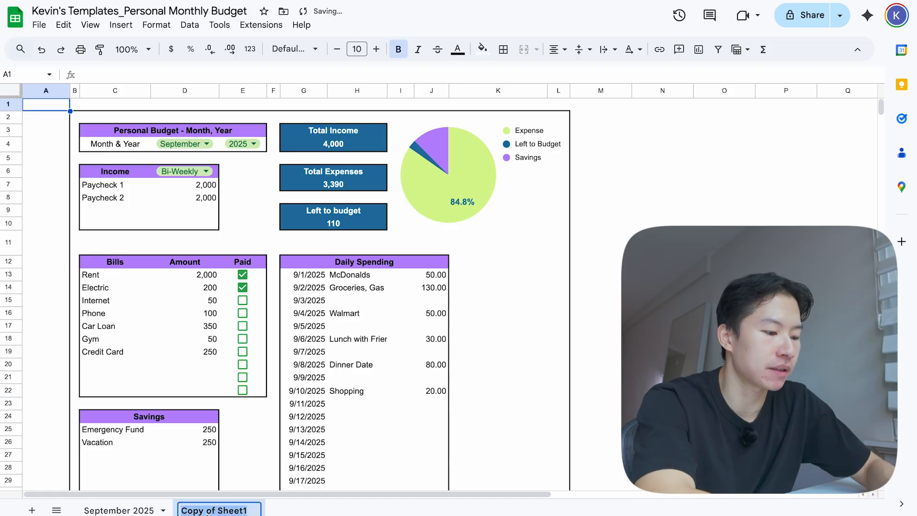
{"action": "type", "text": "October 2025"}
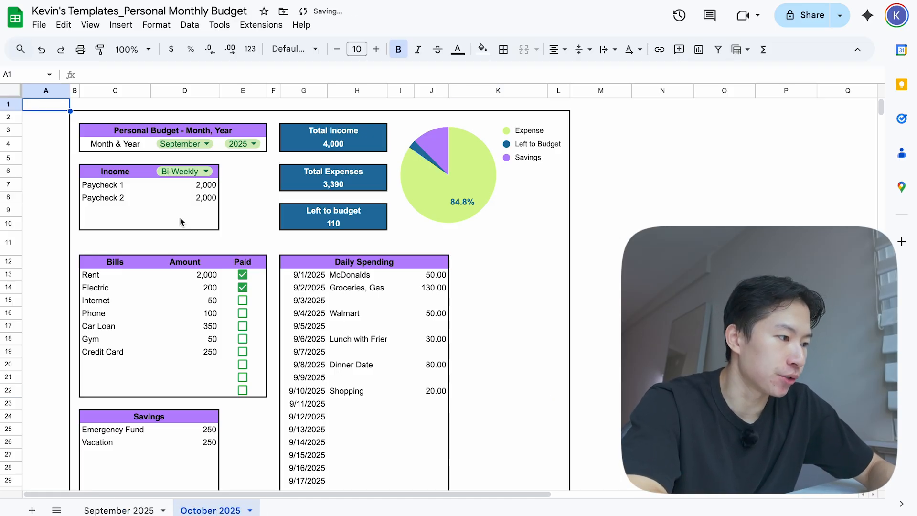
- Clear the copy's bill and savings amounts and set its month to October, checking the dates
{"action": "left_click_drag", "start_coordinate": [184, 184], "coordinate": [184, 197]}
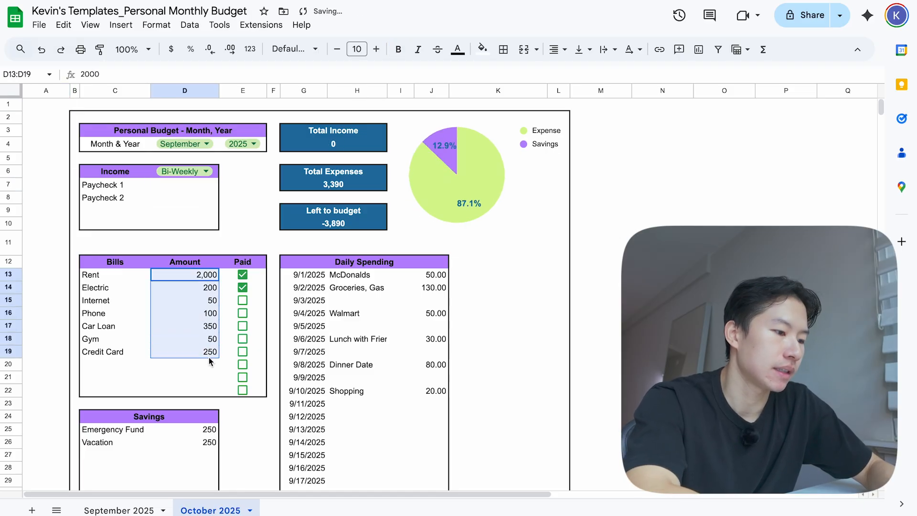
{"action": "left_click", "coordinate": [241, 287]}
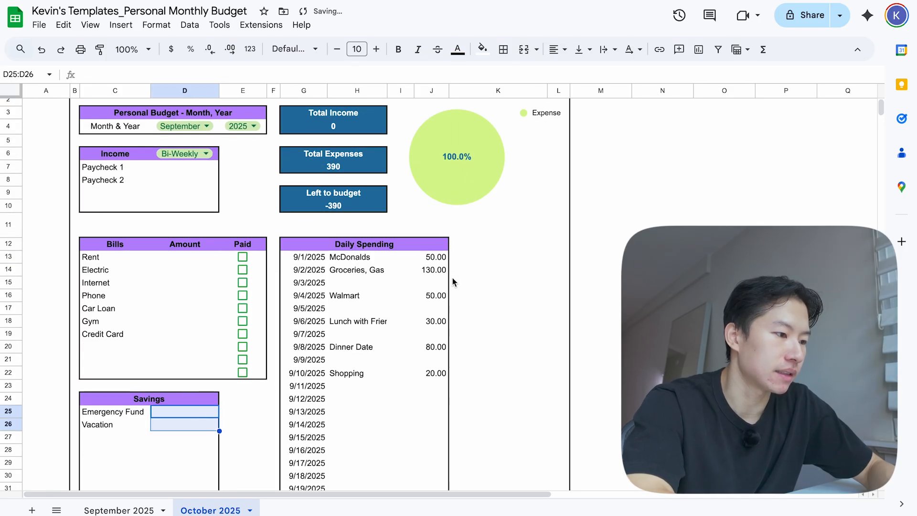
{"action": "scroll", "scroll_direction": "down", "scroll_amount": 3}
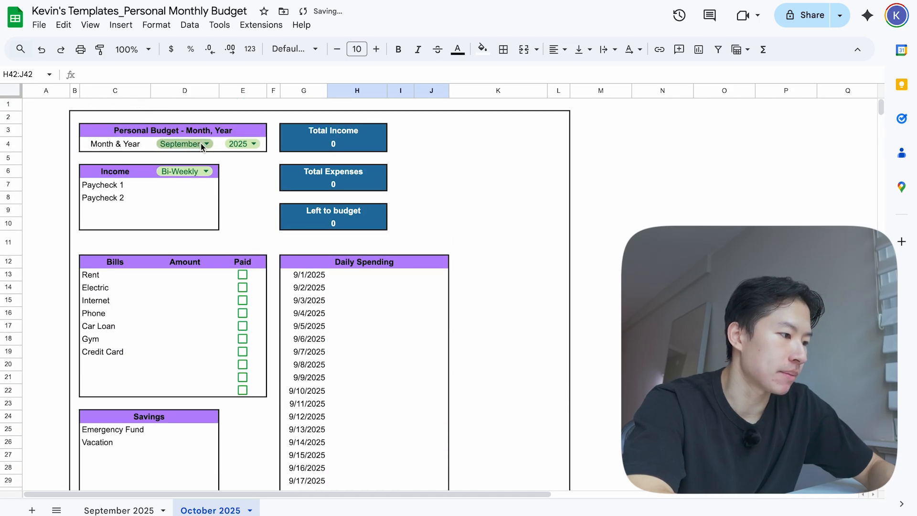
{"action": "left_click", "coordinate": [206, 144]}
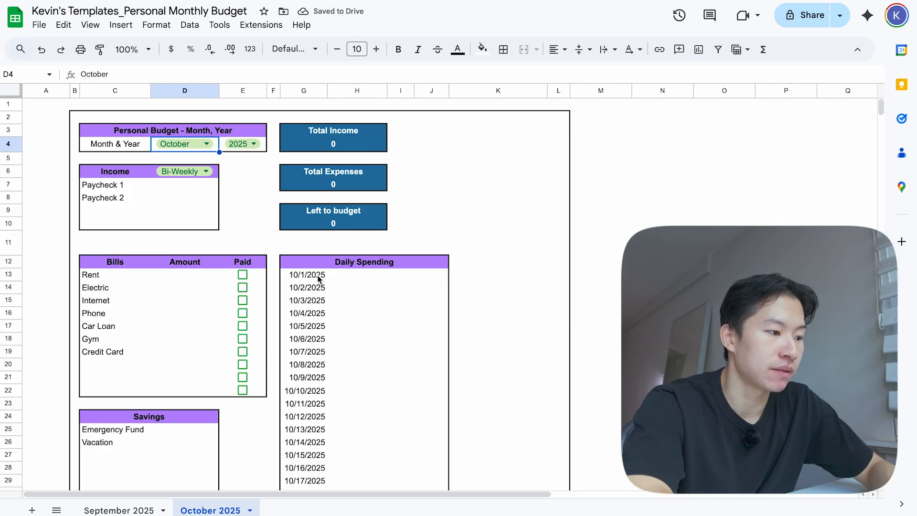
{"action": "left_click_drag", "start_coordinate": [304, 274], "coordinate": [303, 454]}
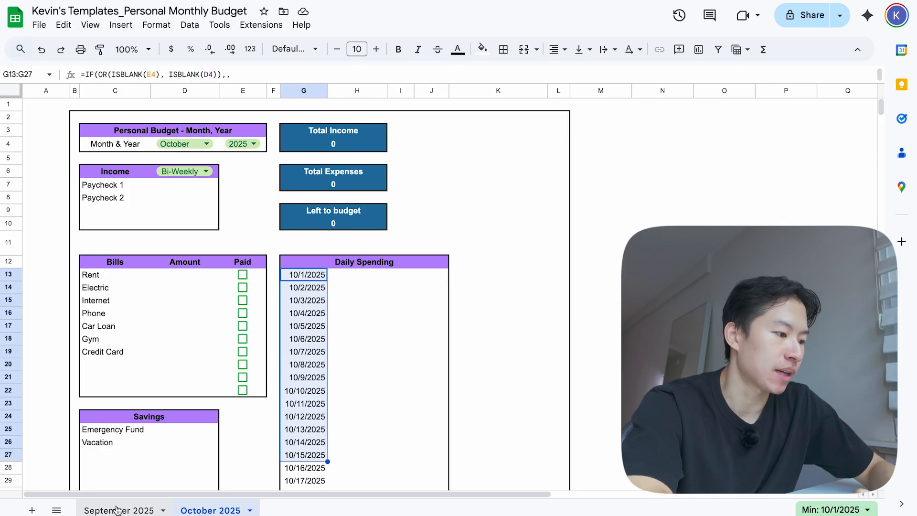
- On the September 2025 tab, clear the paycheck amounts and untick Rent and Electric as paid
{"action": "left_click", "coordinate": [117, 510]}
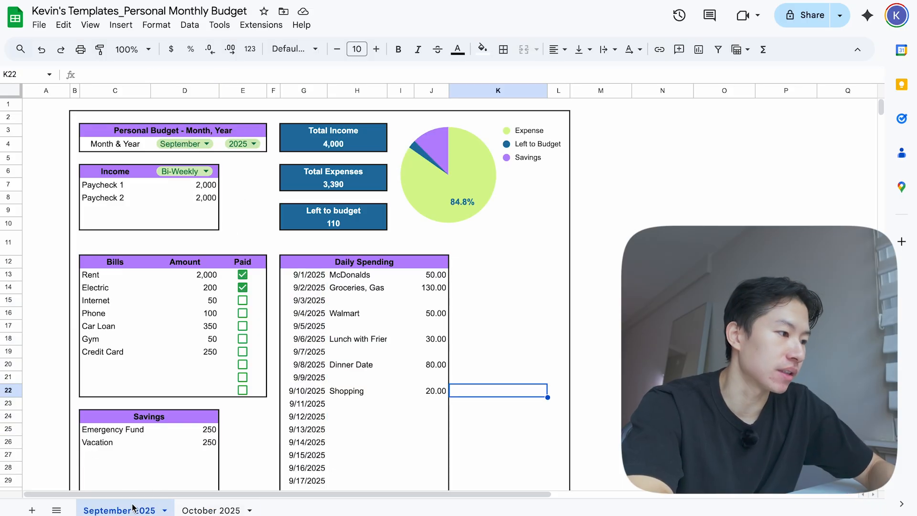
{"action": "left_click_drag", "start_coordinate": [184, 185], "coordinate": [185, 209]}
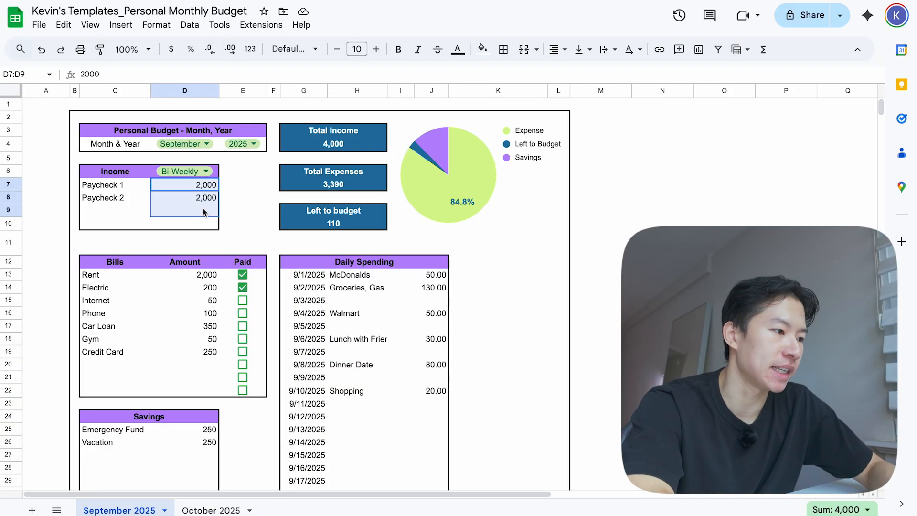
{"action": "left_click", "coordinate": [184, 198]}
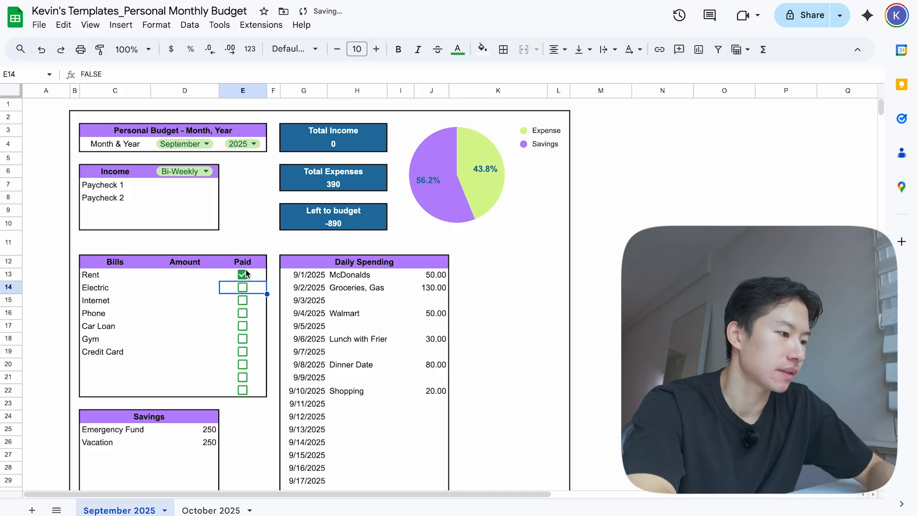
{"action": "left_click", "coordinate": [184, 429]}
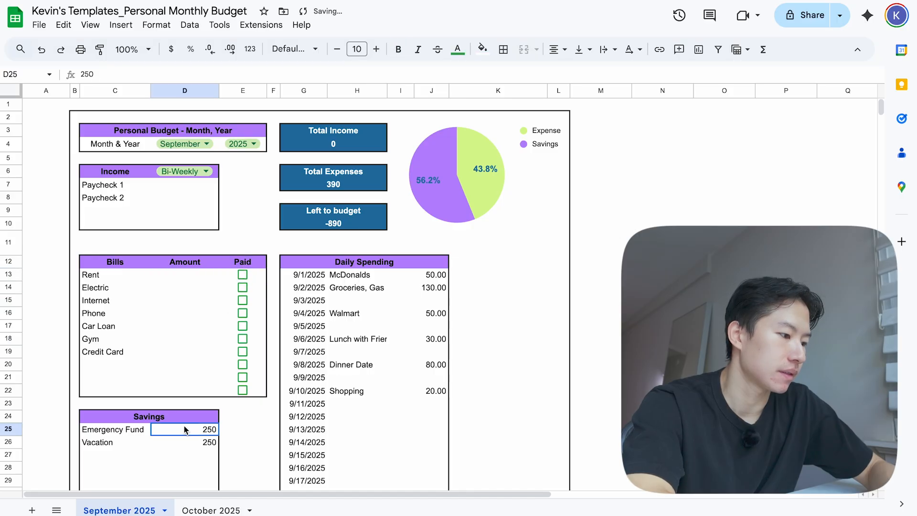
- Set the sheet's month to October and check Left to budget and the empty bill amounts
{"action": "left_click", "coordinate": [207, 143]}
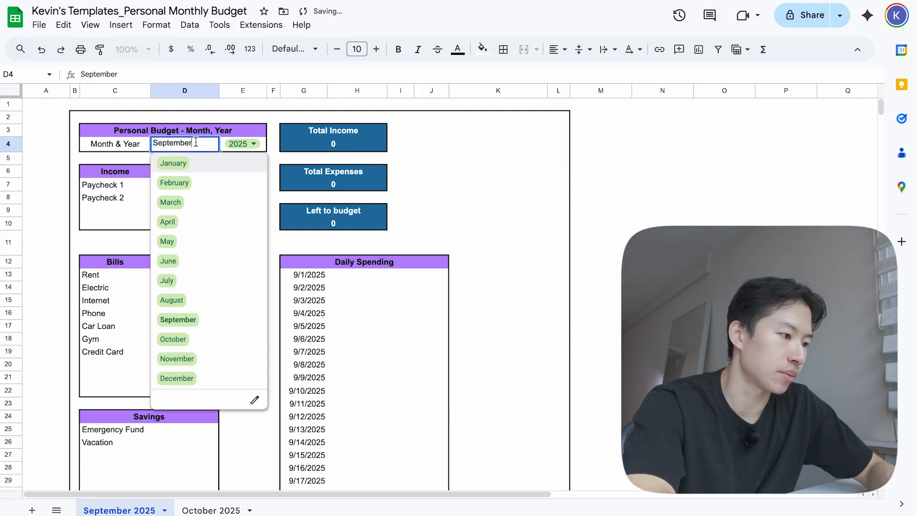
{"action": "left_click", "coordinate": [173, 339]}
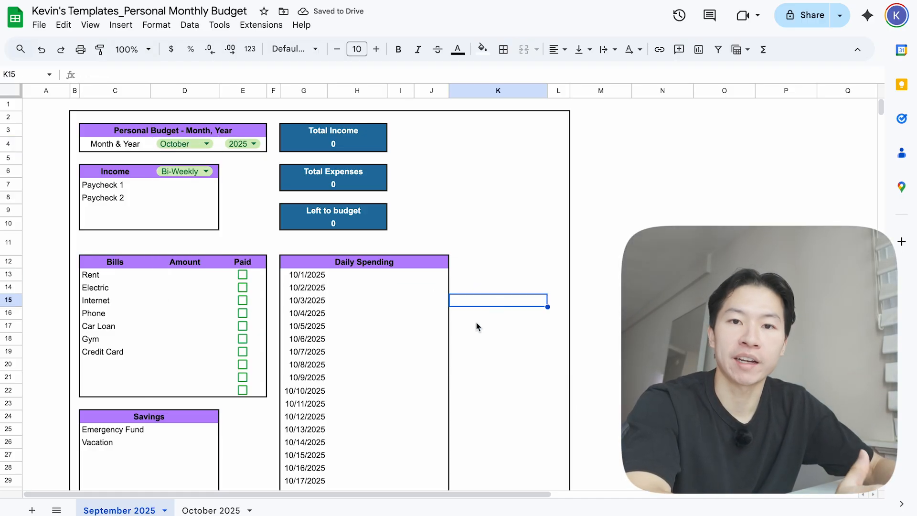
{"action": "left_click", "coordinate": [558, 300]}
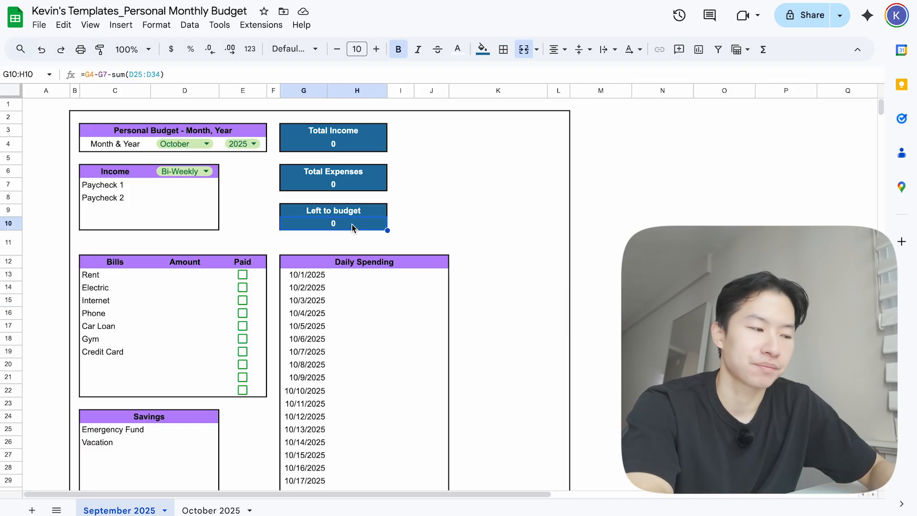
{"action": "mouse_move", "coordinate": [187, 273]}
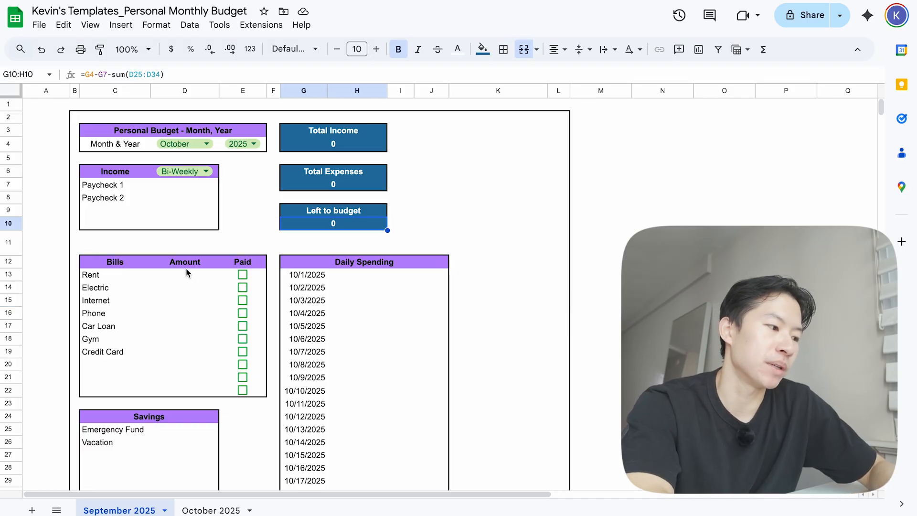
{"action": "left_click", "coordinate": [184, 262]}
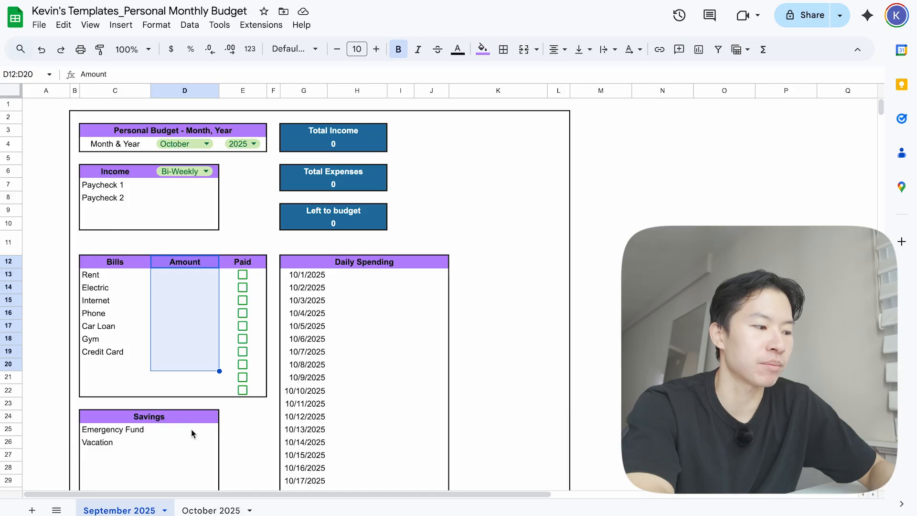